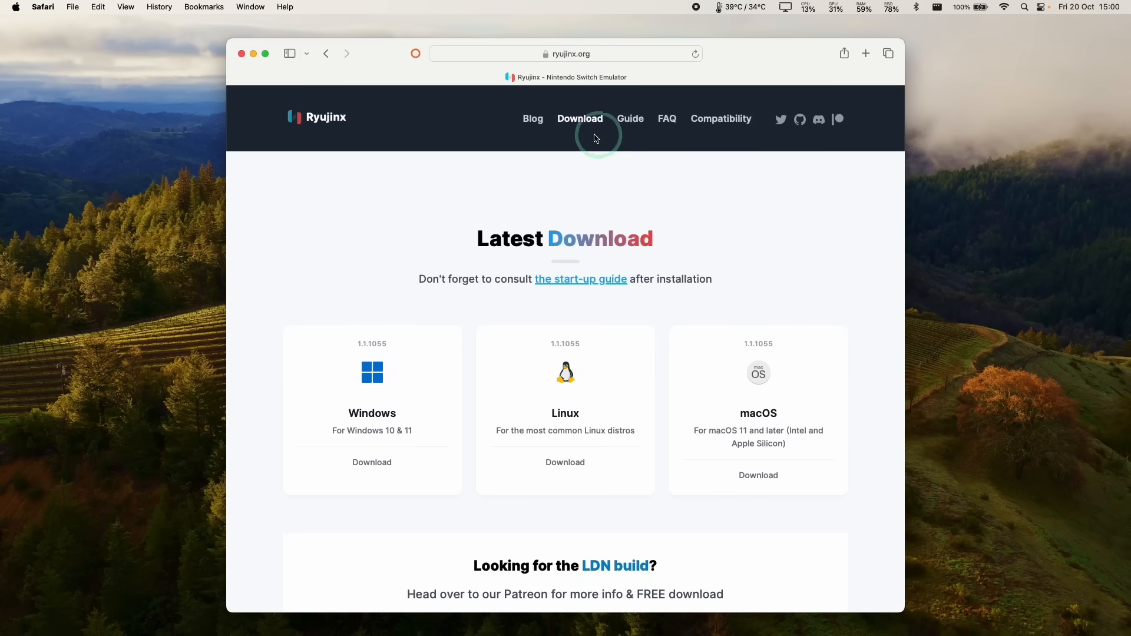
mouse_move(383, 325)
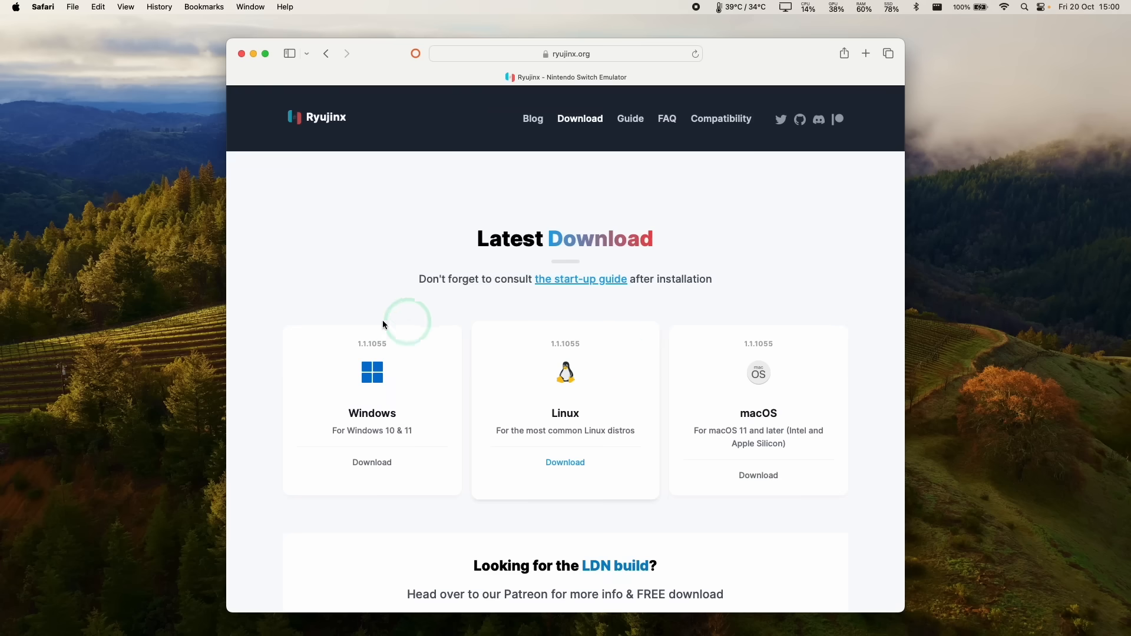
mouse_move(797, 364)
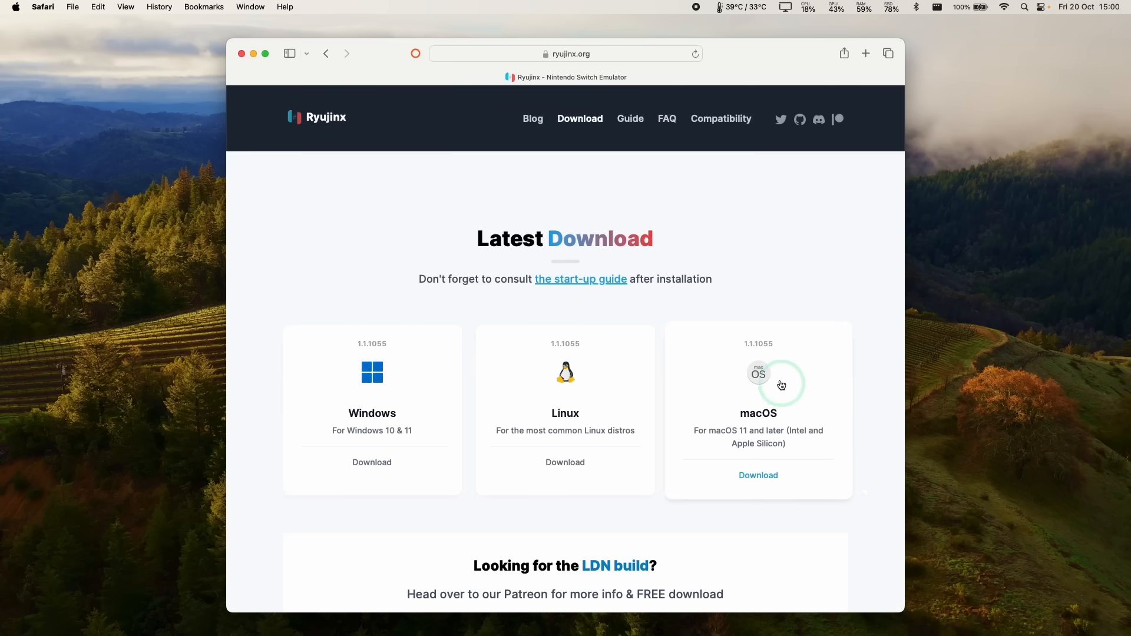
mouse_move(438, 315)
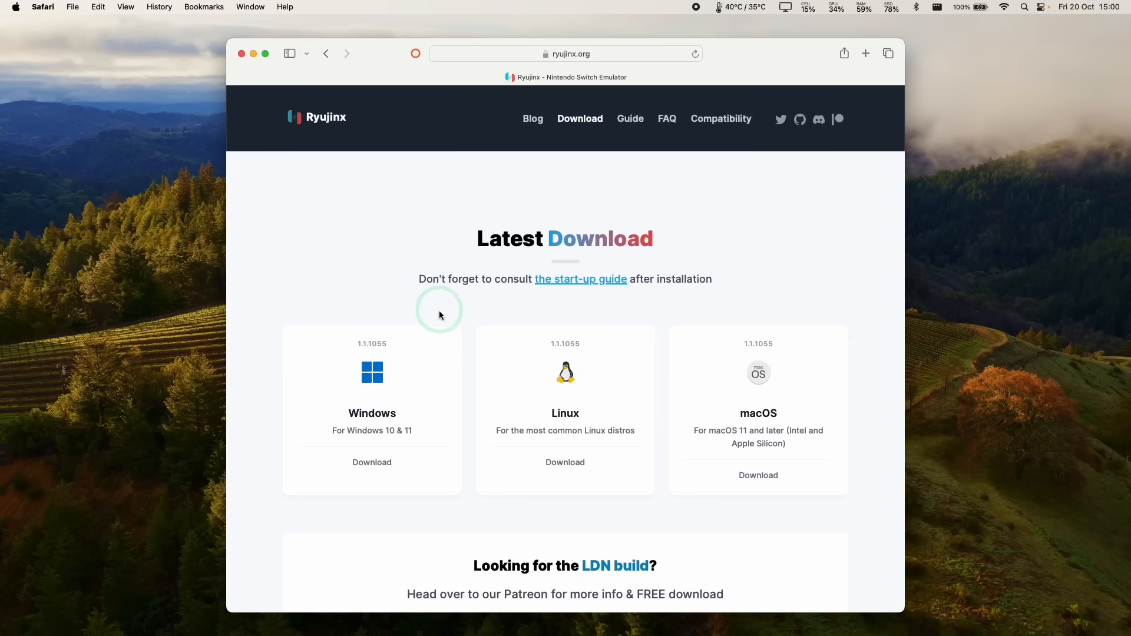
mouse_move(758, 475)
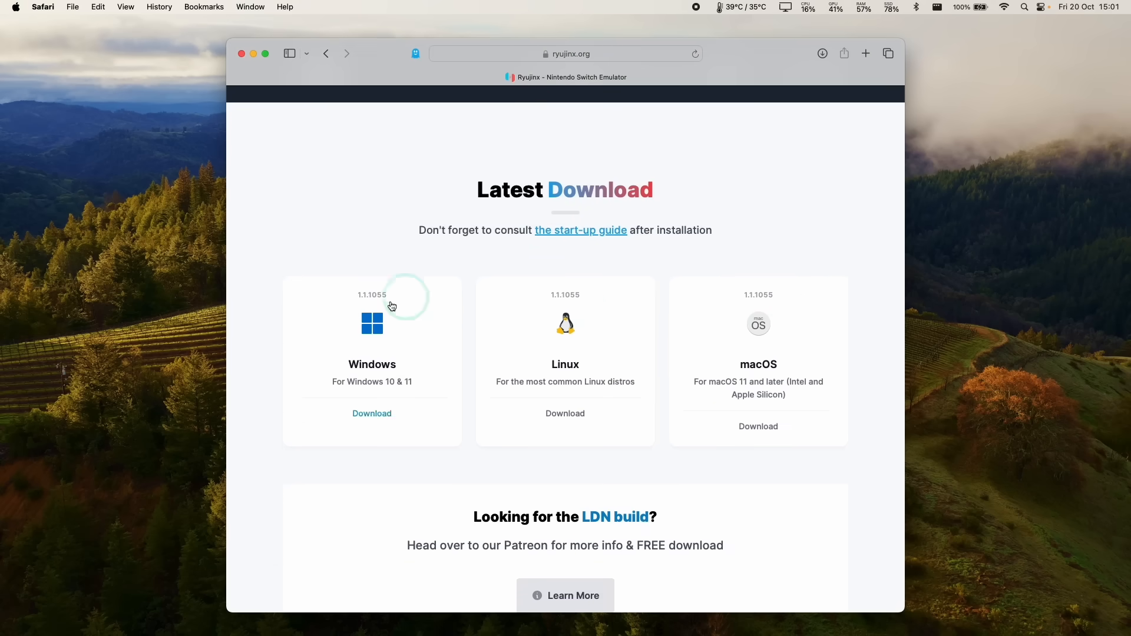
mouse_move(752, 435)
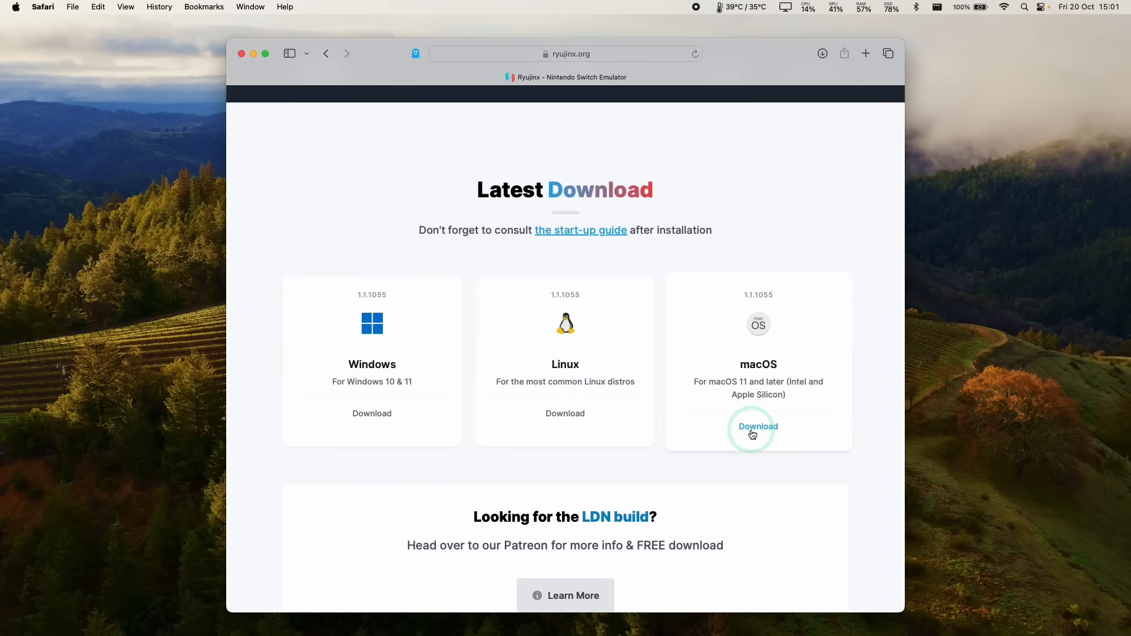
- Download the Ryujinx 1.1.1055 macOS universal build from ryujinx.org in Safari
left_click(757, 427)
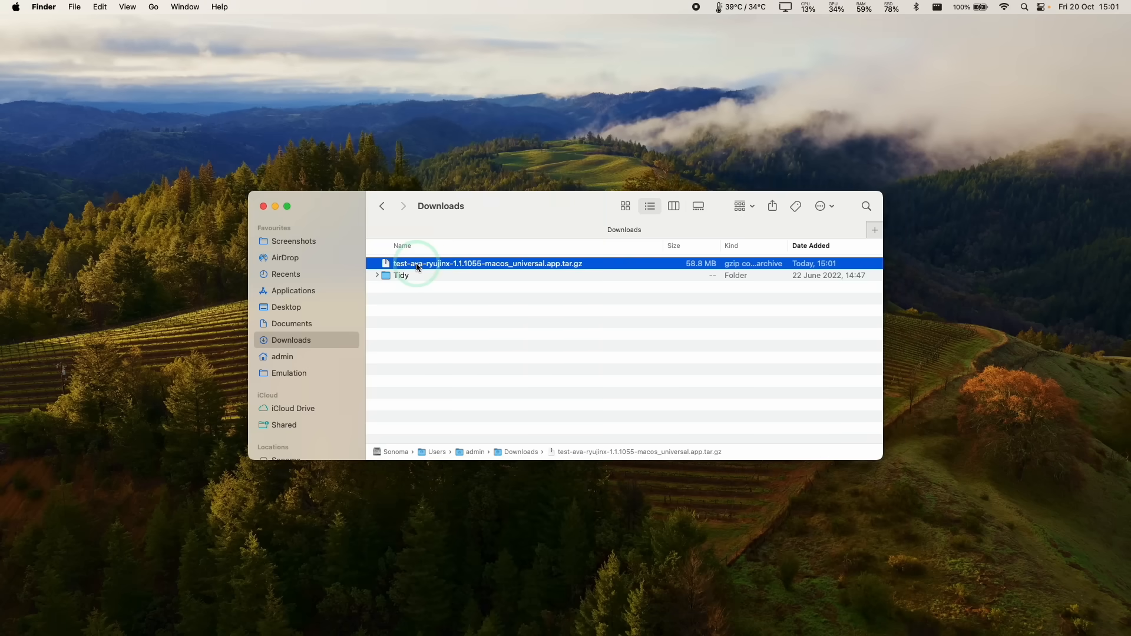
- Extract the Ryujinx .tar.gz in Downloads and move the Ryujinx app into Applications
left_click(588, 278)
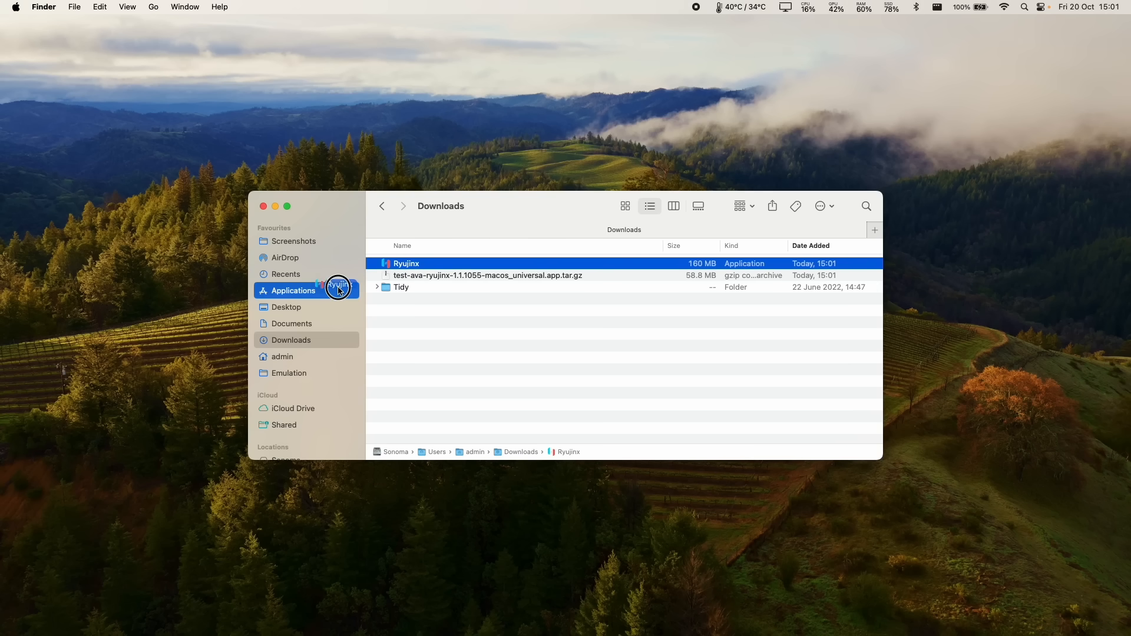
left_click(293, 290)
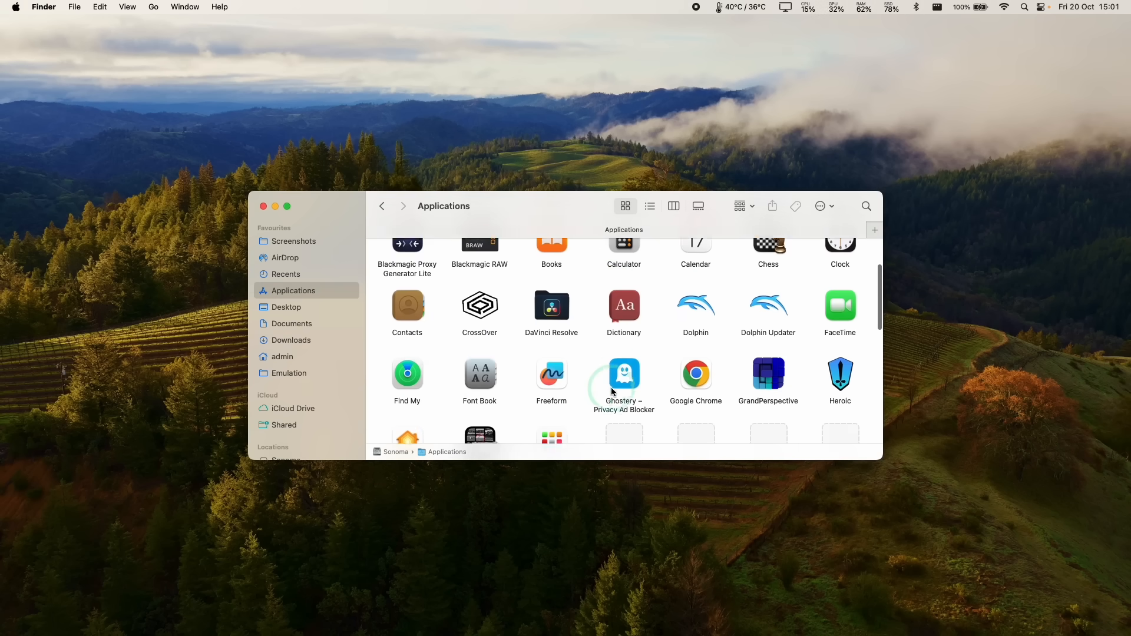
- Launch Ryujinx from Applications through right-click Open, bypassing the unverified-developer warning
scroll("down", 3)
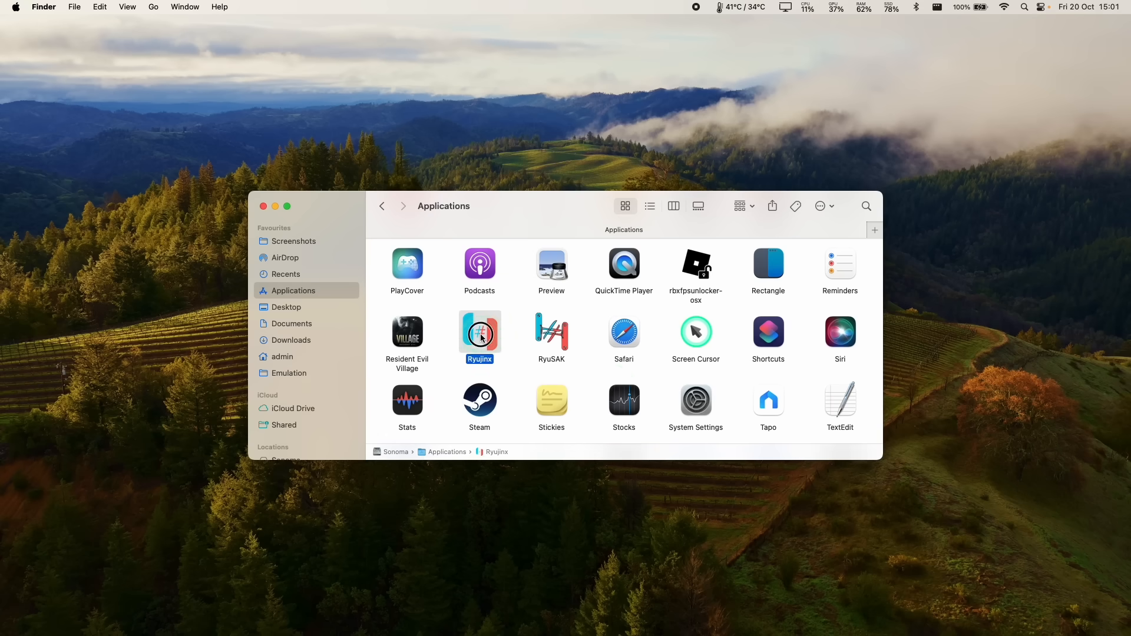
double_click(479, 334)
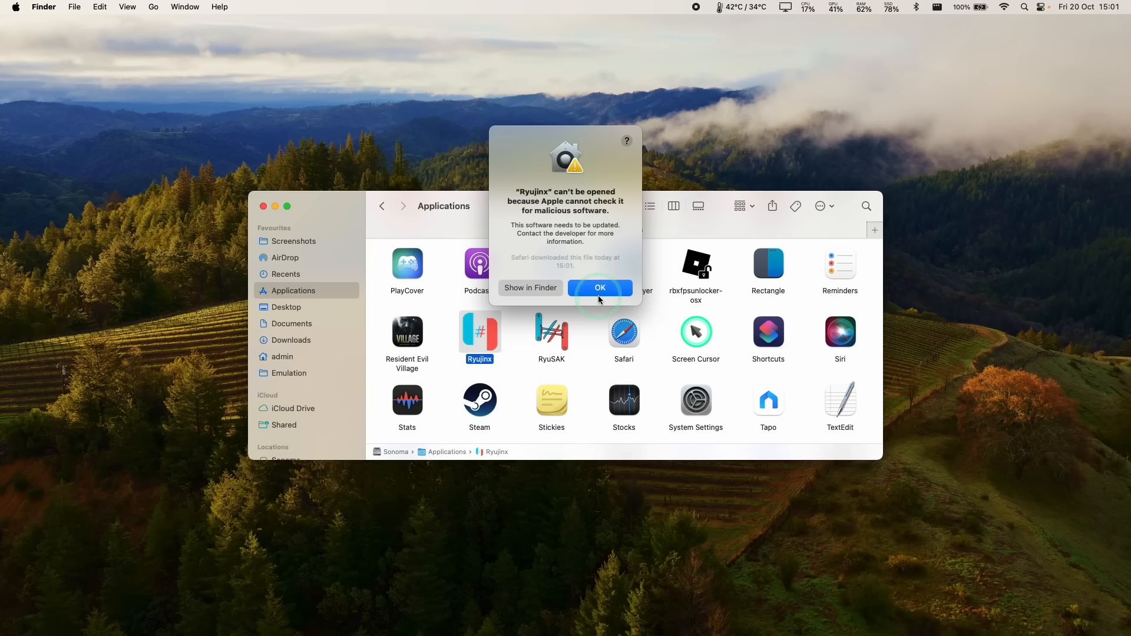
left_click(600, 288)
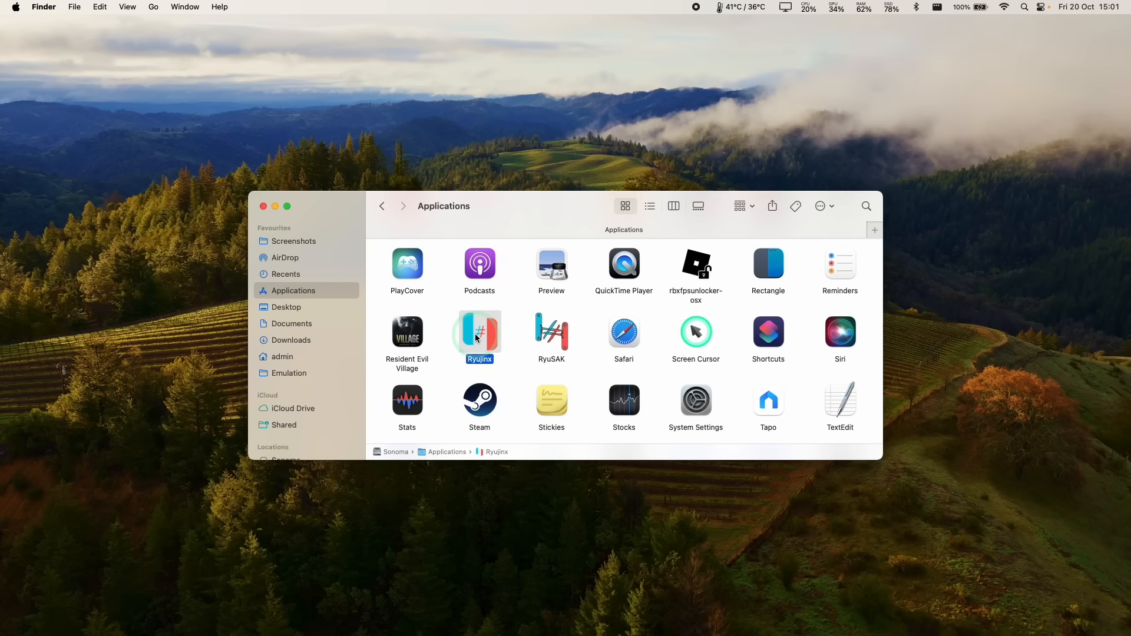
right_click(479, 333)
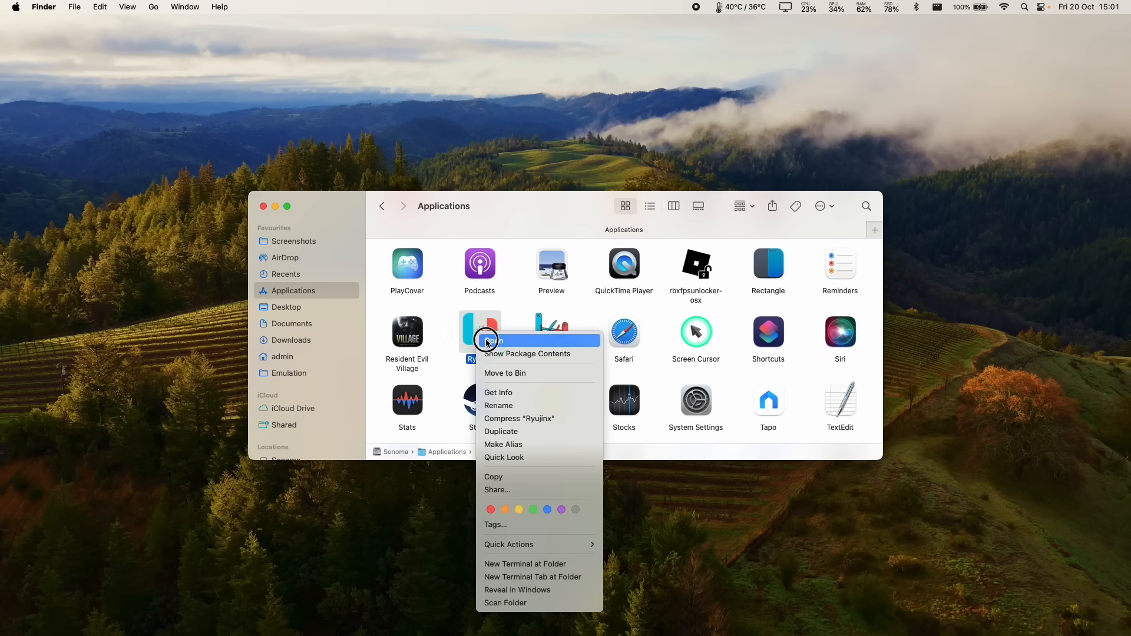
left_click(496, 343)
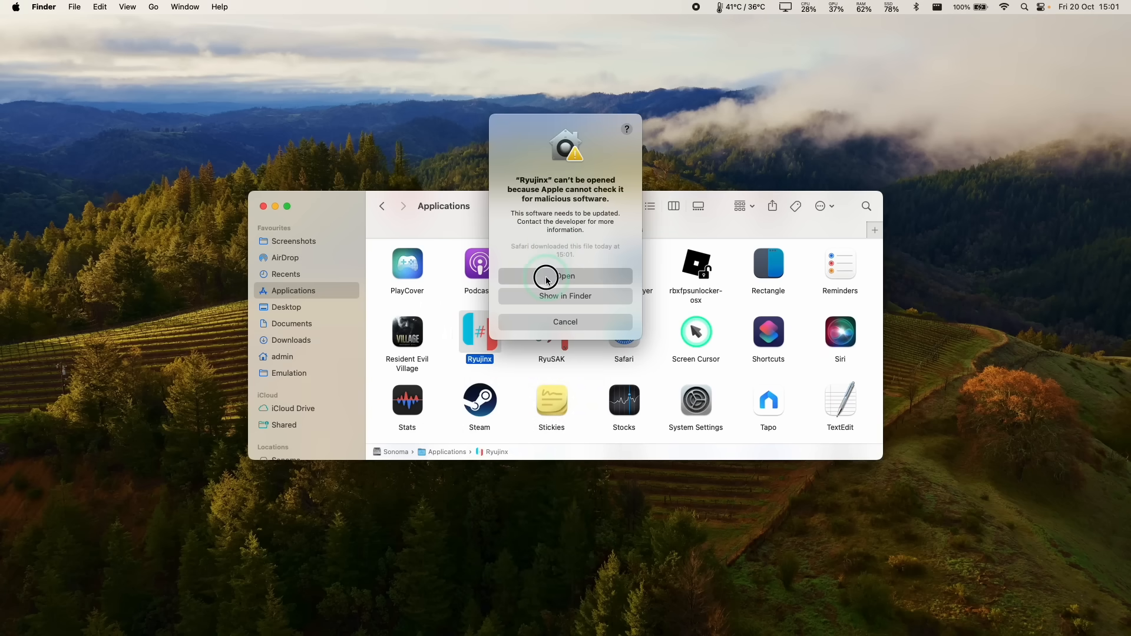
left_click(565, 277)
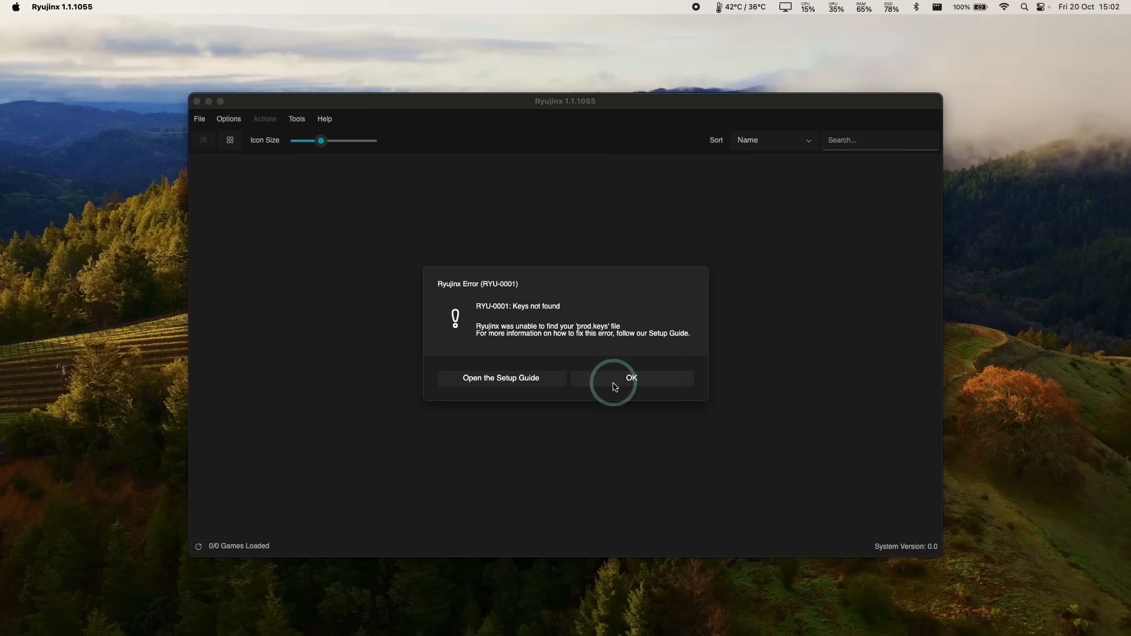
- Dismiss the RYU-0001 Keys not found error about the missing prod.keys
left_click(631, 378)
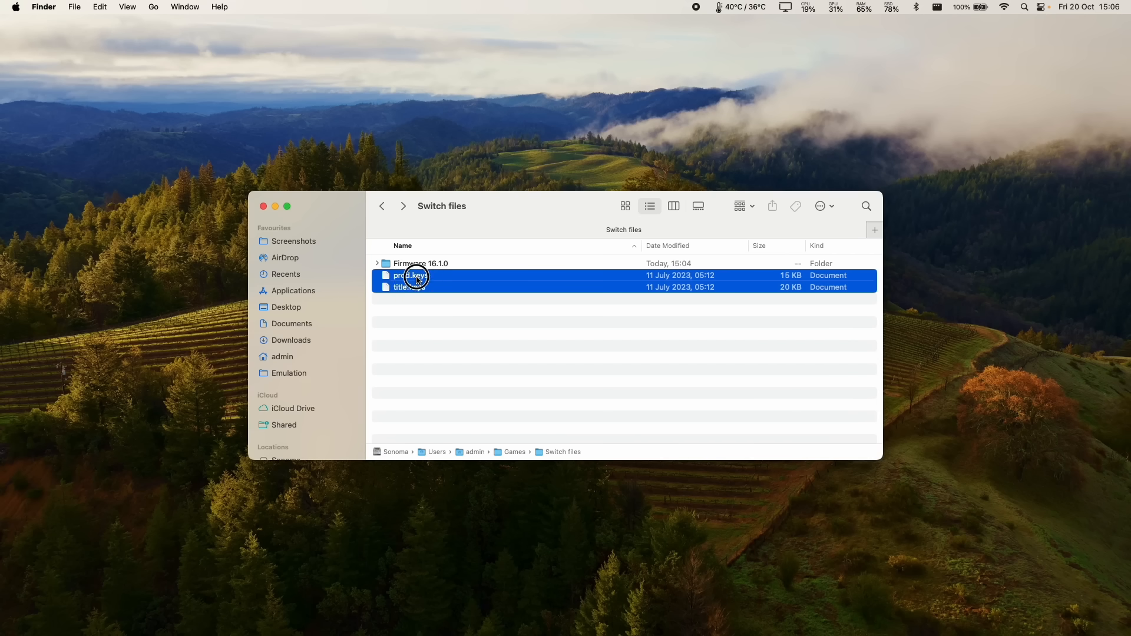
mouse_move(418, 293)
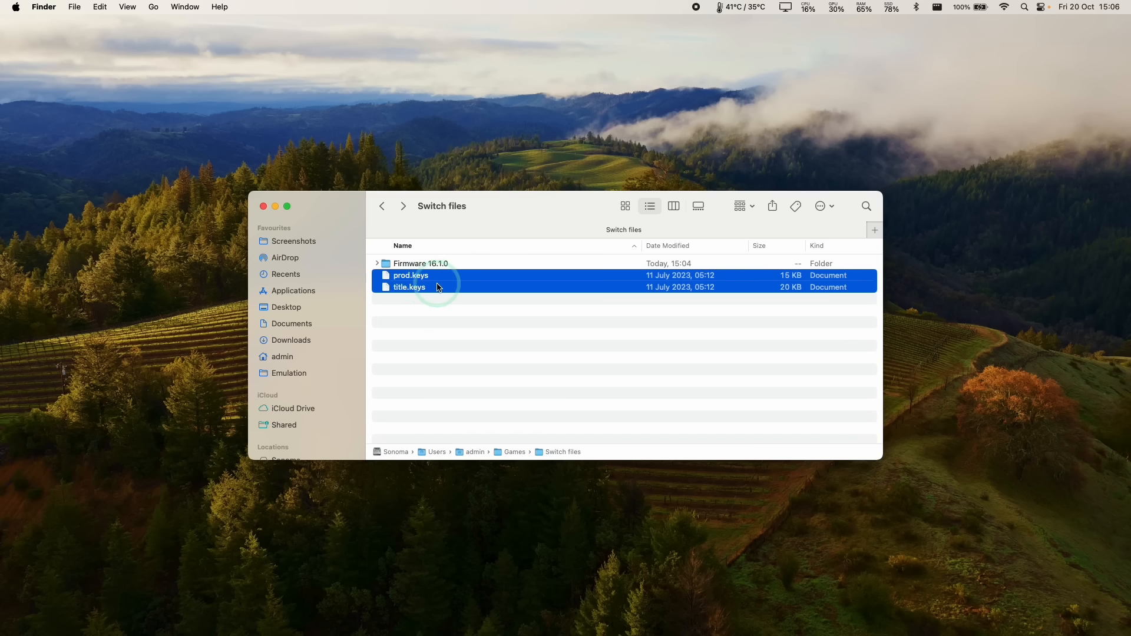
- Copy the selected prod.keys and title.keys files from the Switch files folder
right_click(412, 282)
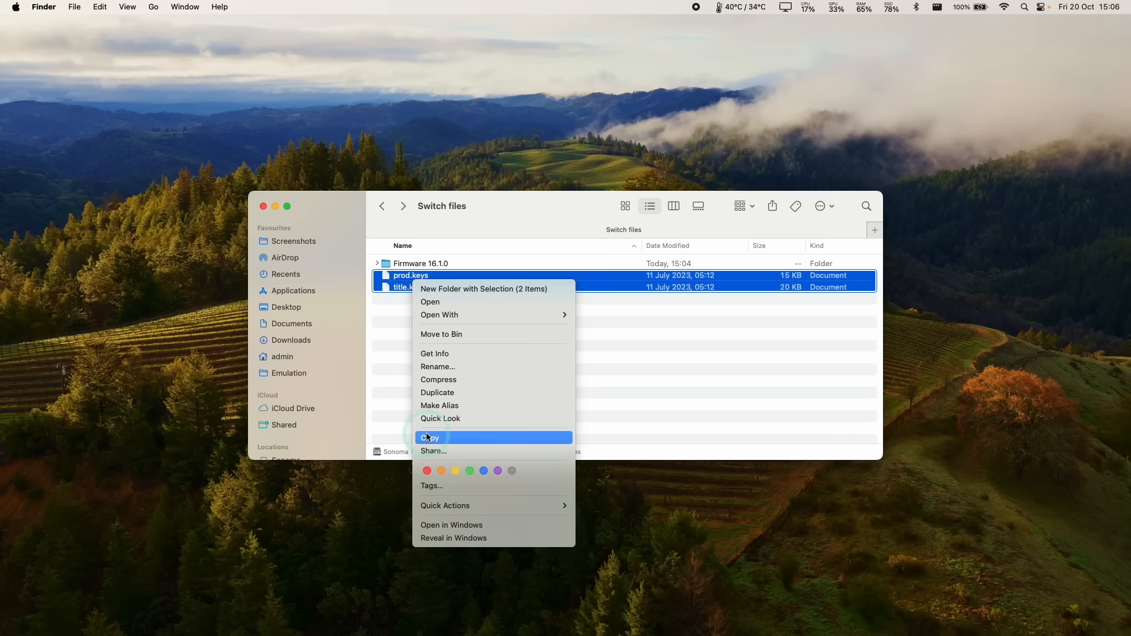
left_click(430, 437)
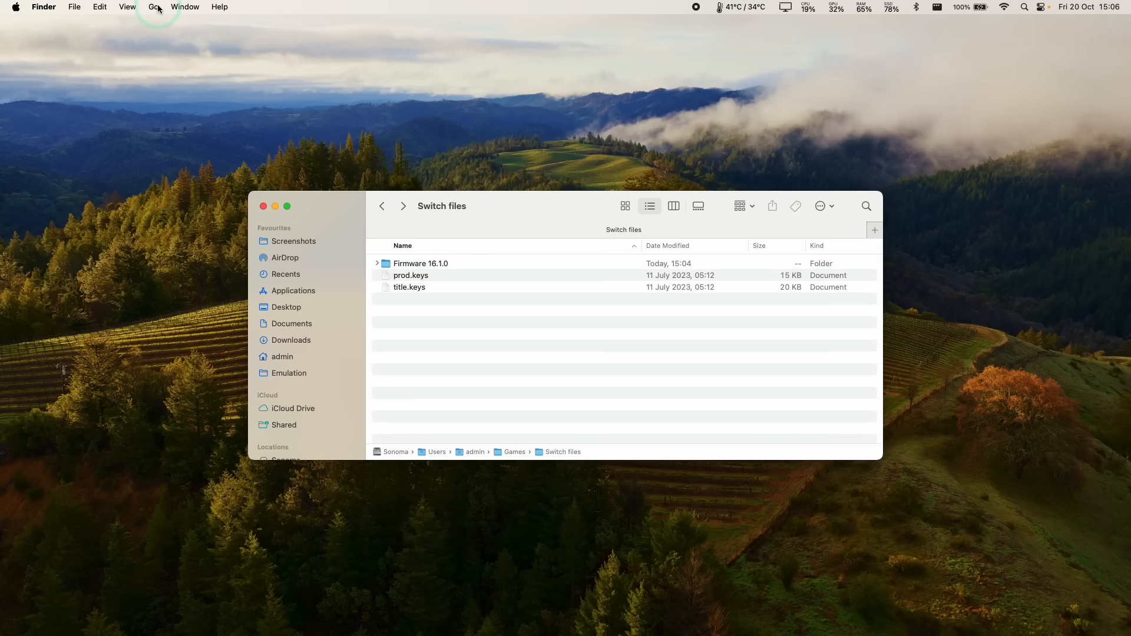
- Paste prod.keys and title.keys into Library/Application Support/Ryujinx/system
left_click(153, 6)
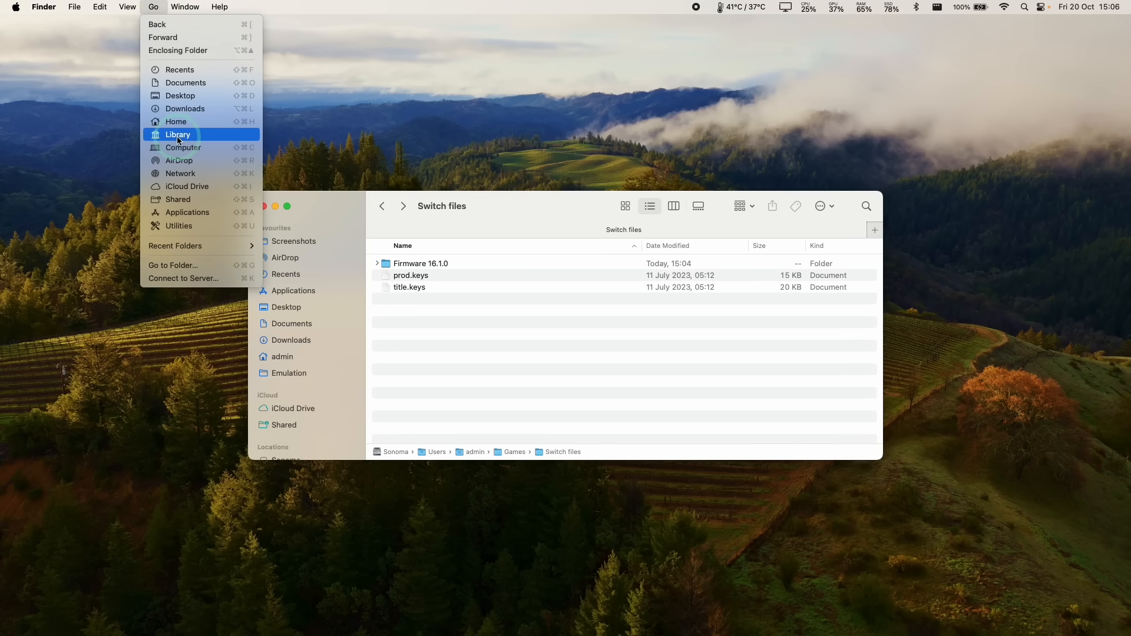
left_click(178, 135)
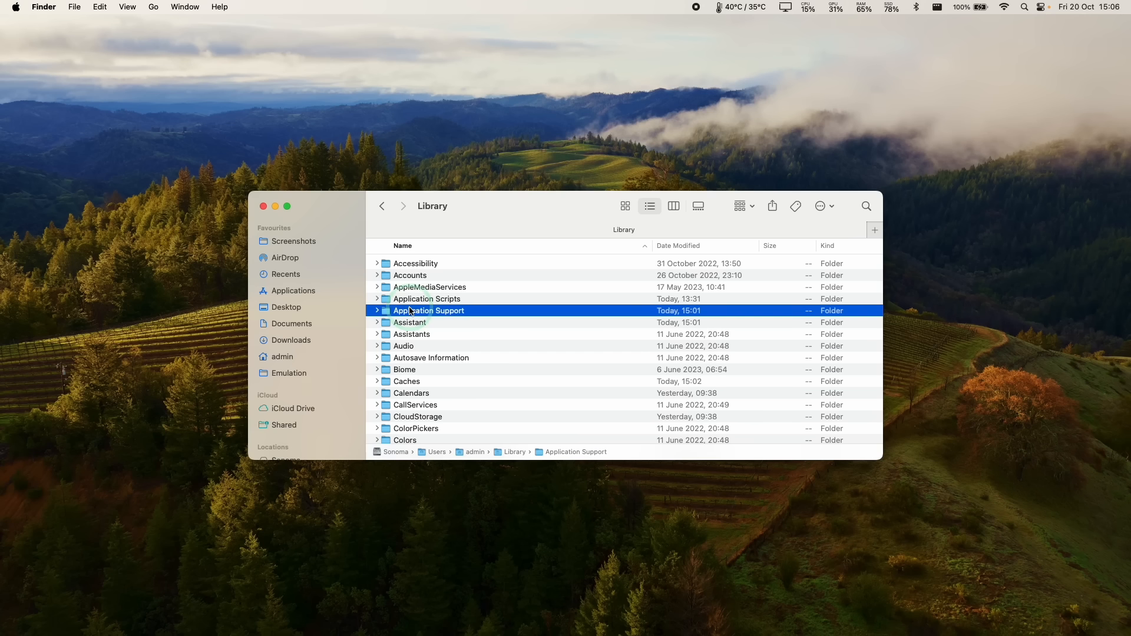
double_click(429, 310)
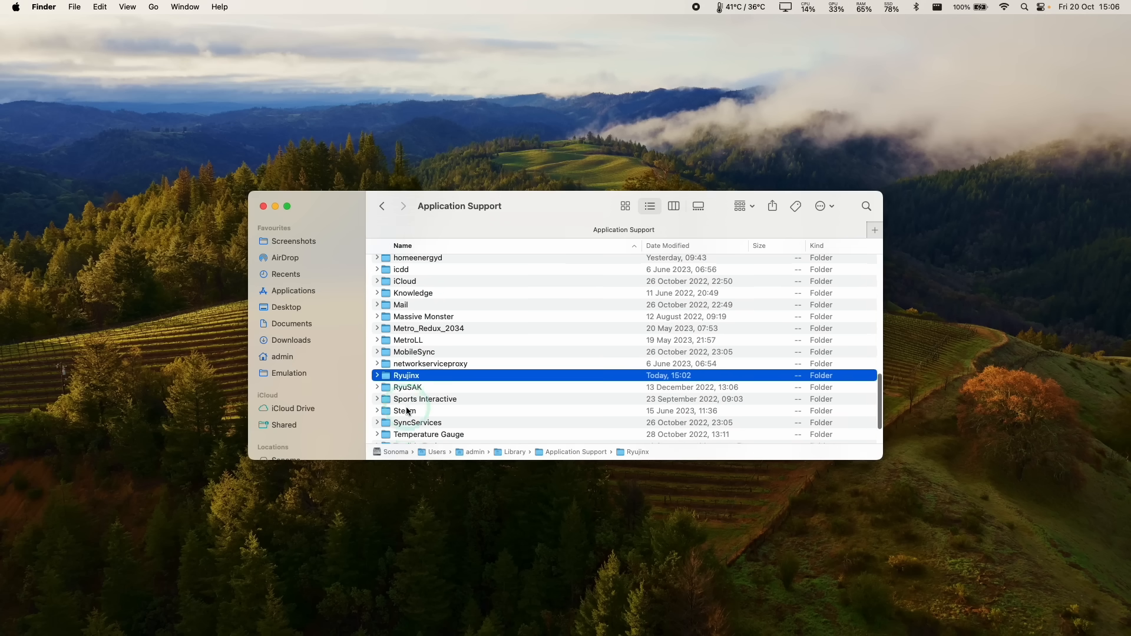
scroll("down", 3)
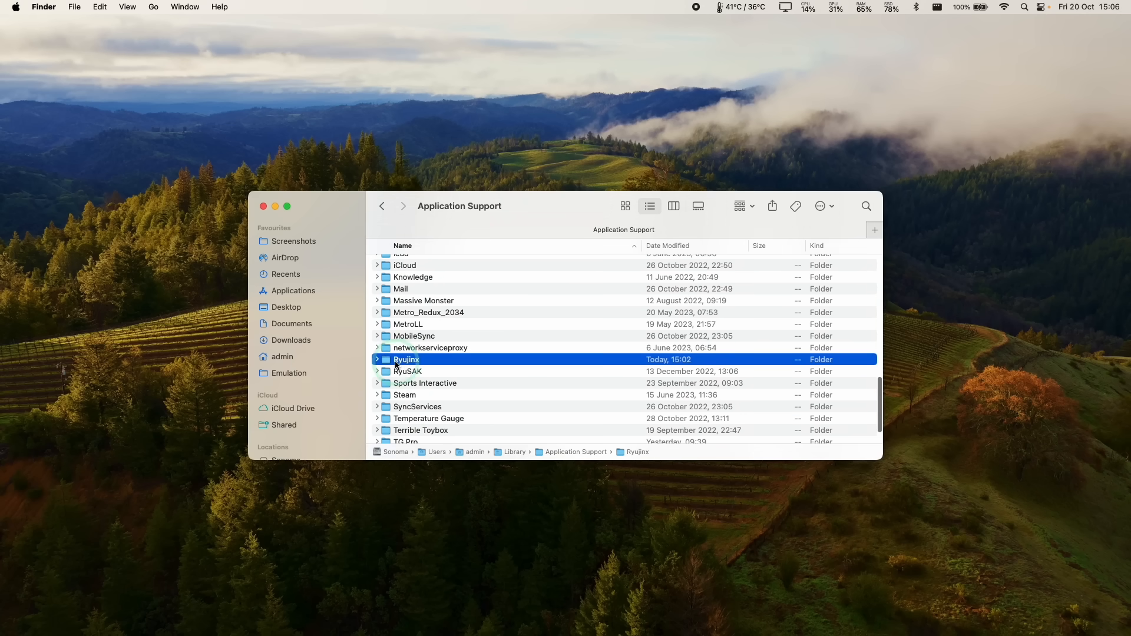
double_click(406, 360)
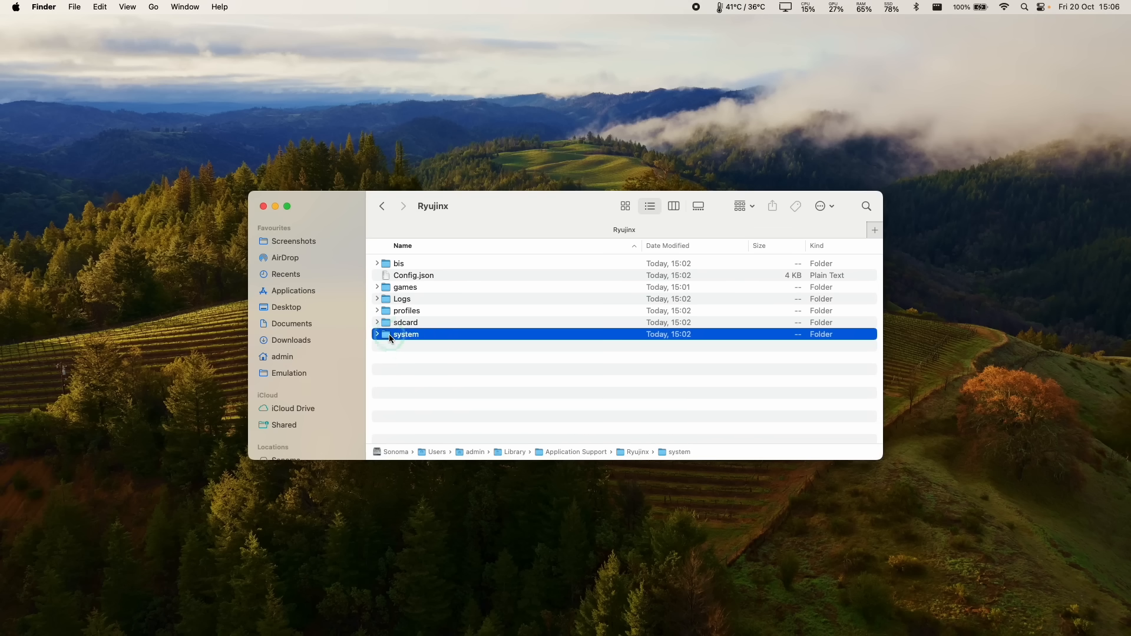
double_click(405, 334)
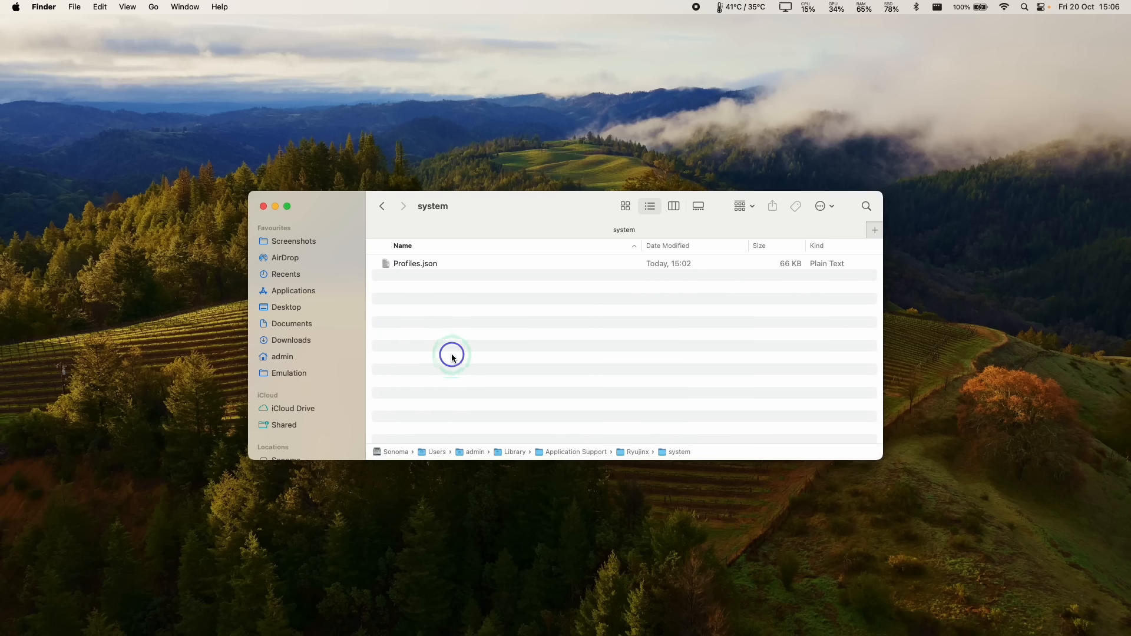
right_click(452, 357)
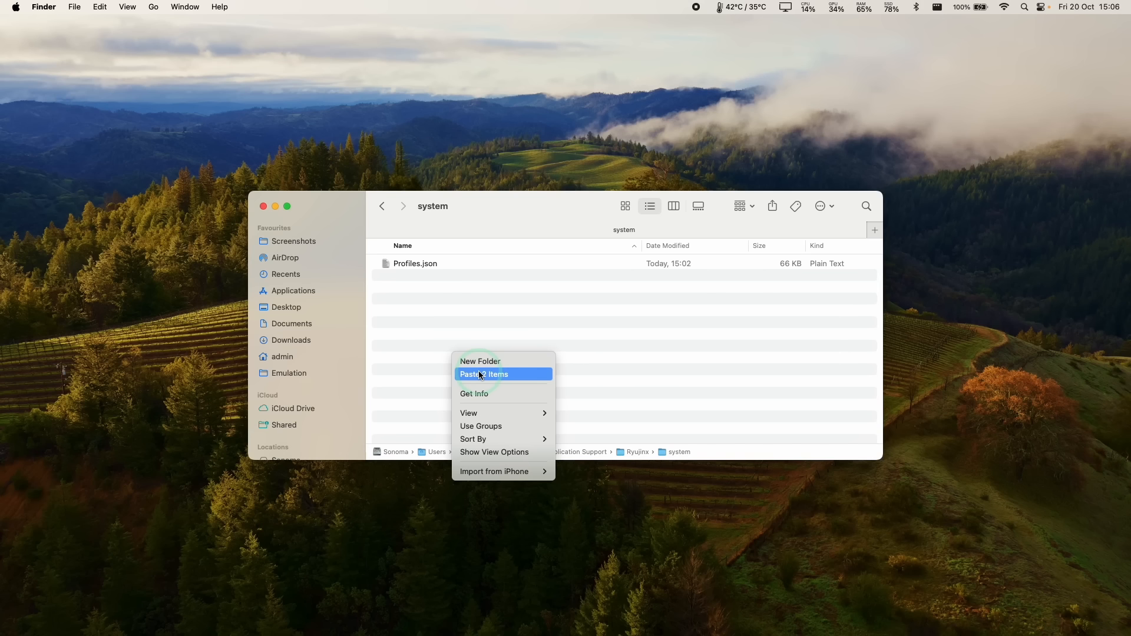
left_click(484, 374)
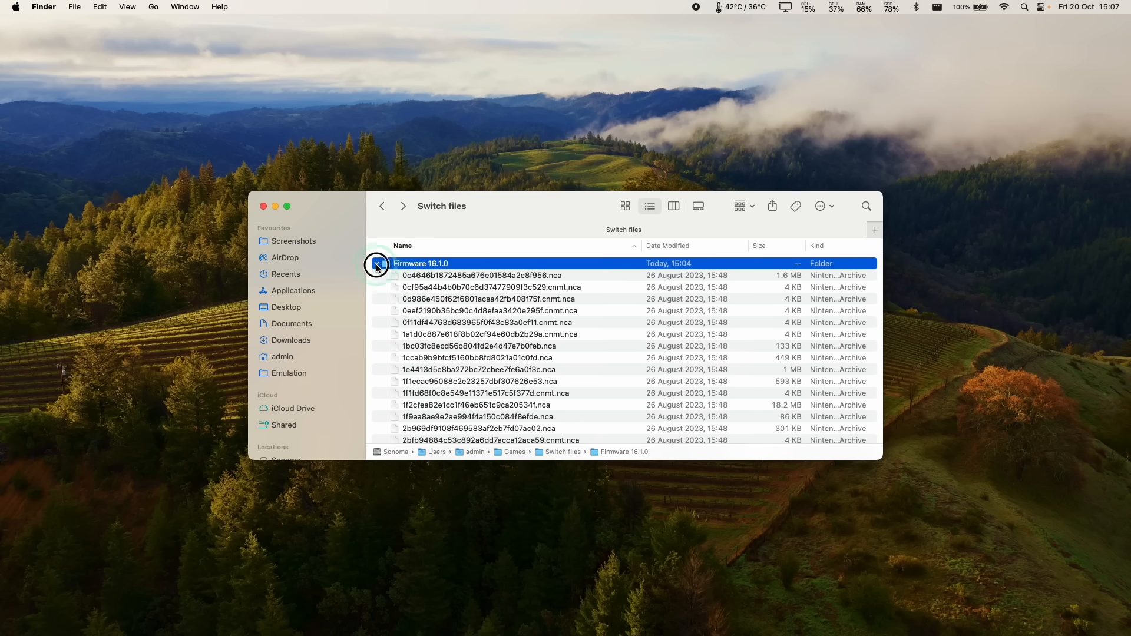
left_click(377, 263)
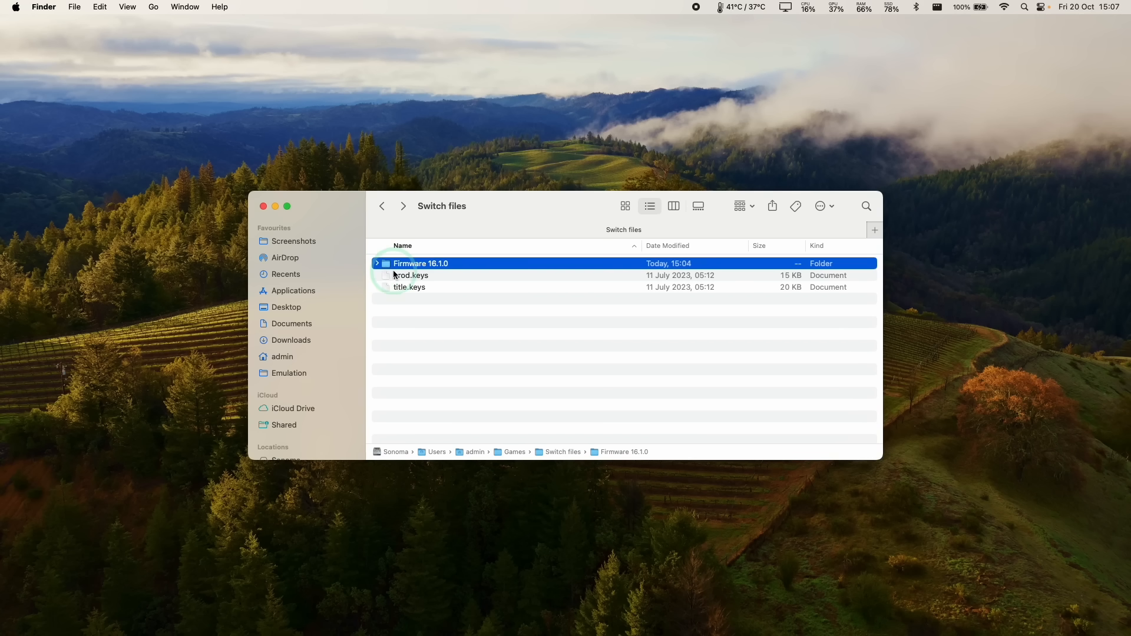
left_click(377, 263)
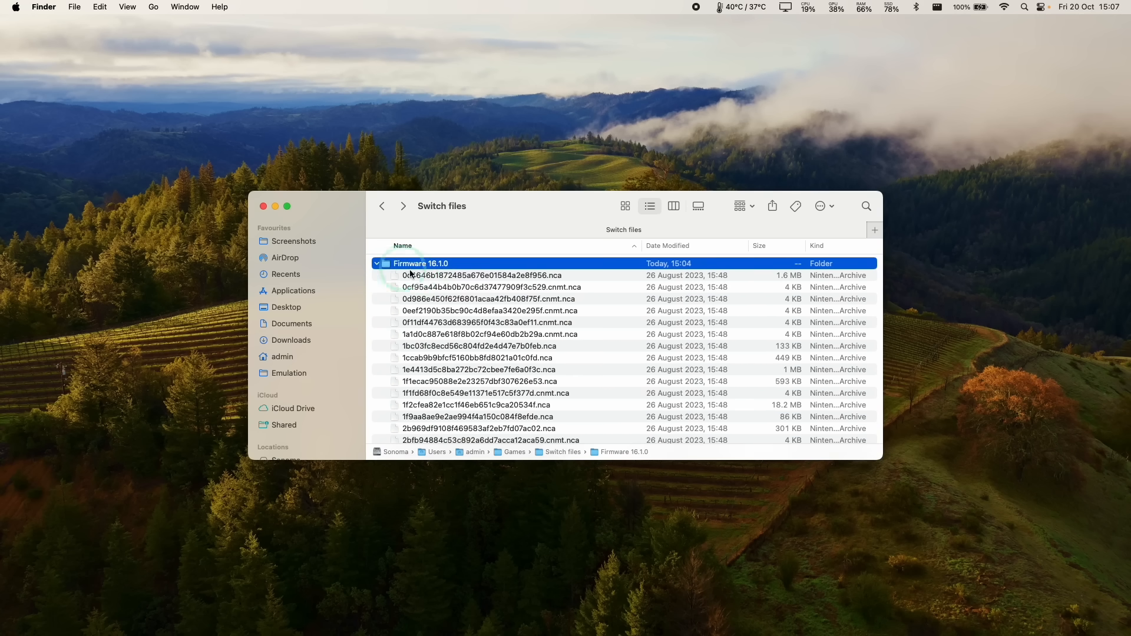
left_click(483, 275)
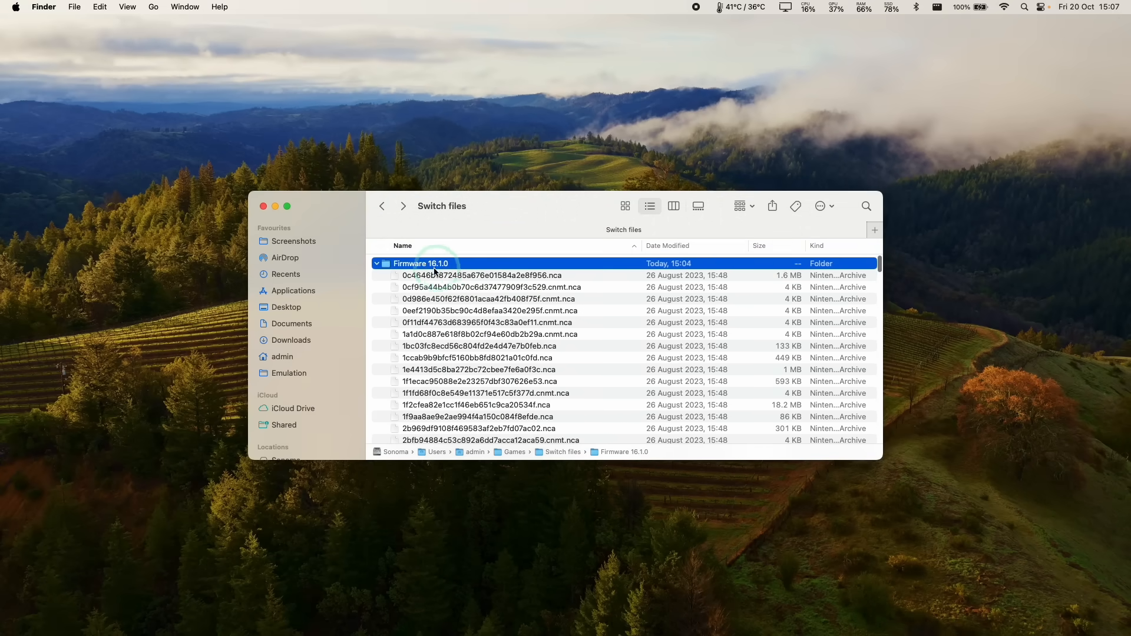
mouse_move(488, 329)
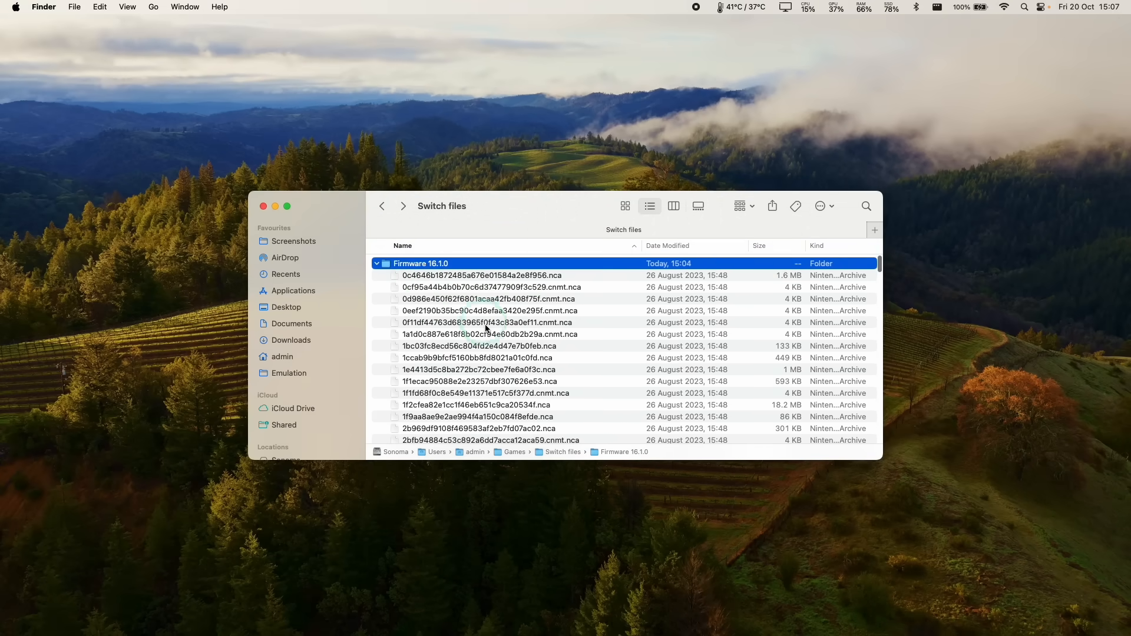
scroll("down", 3)
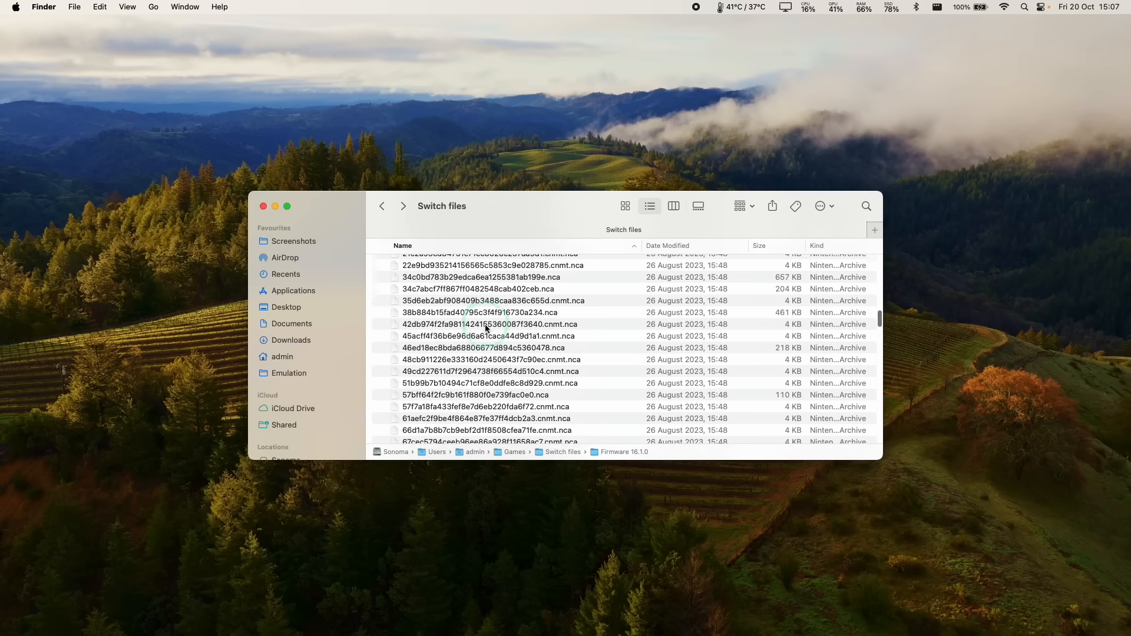
scroll("up", 3)
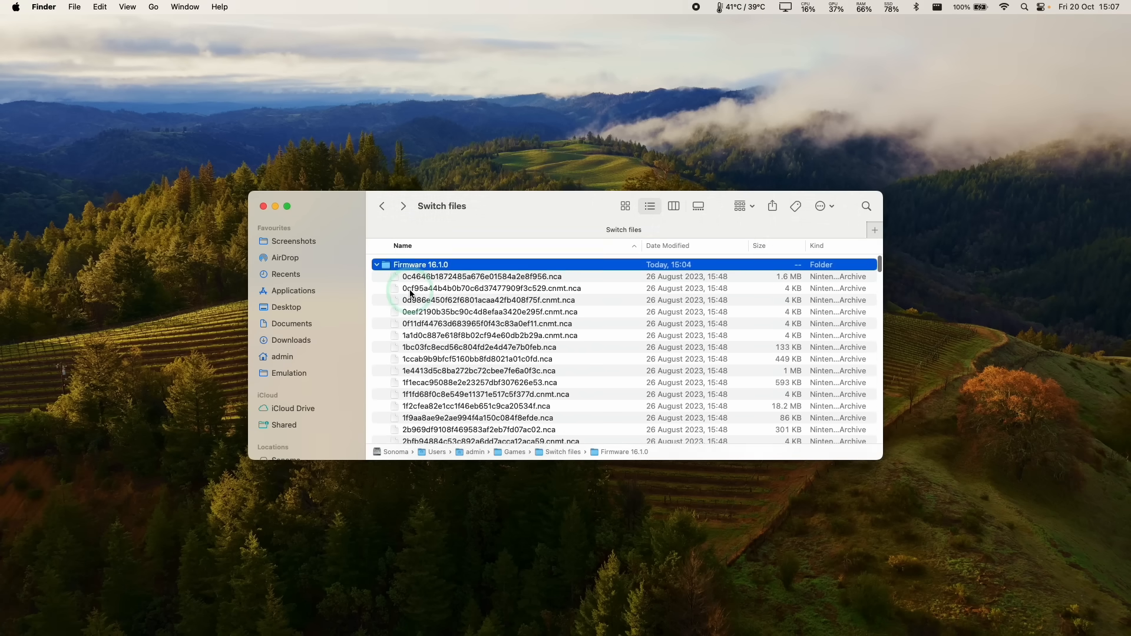
- Install firmware from the Firmware 16.1.0 folder using Tools > Install Firmware
left_click(733, 613)
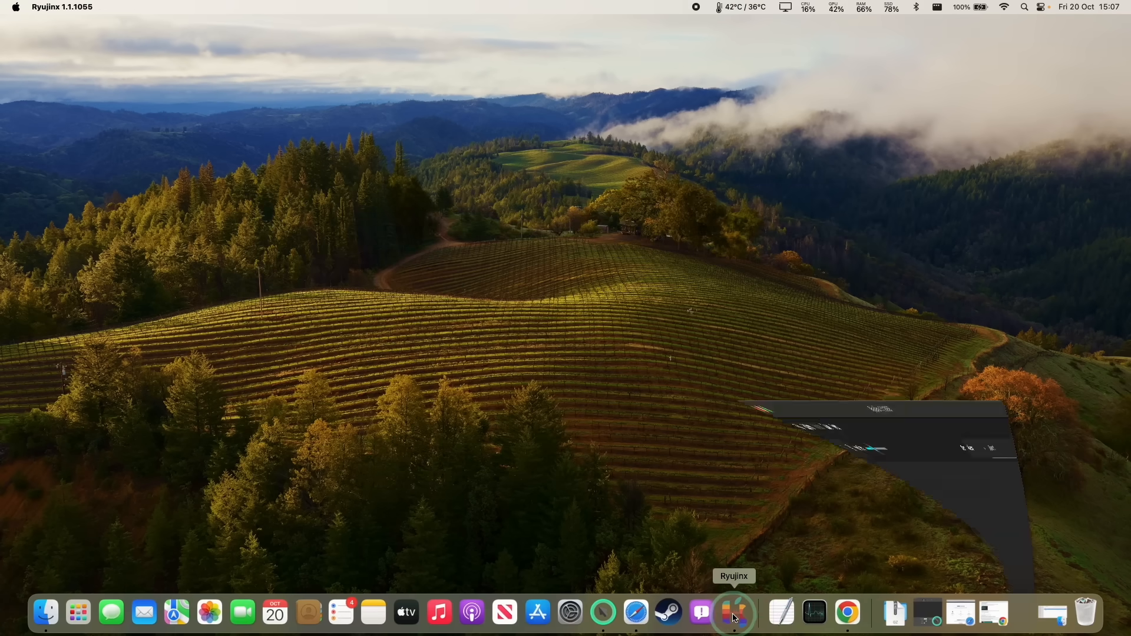
left_click(296, 118)
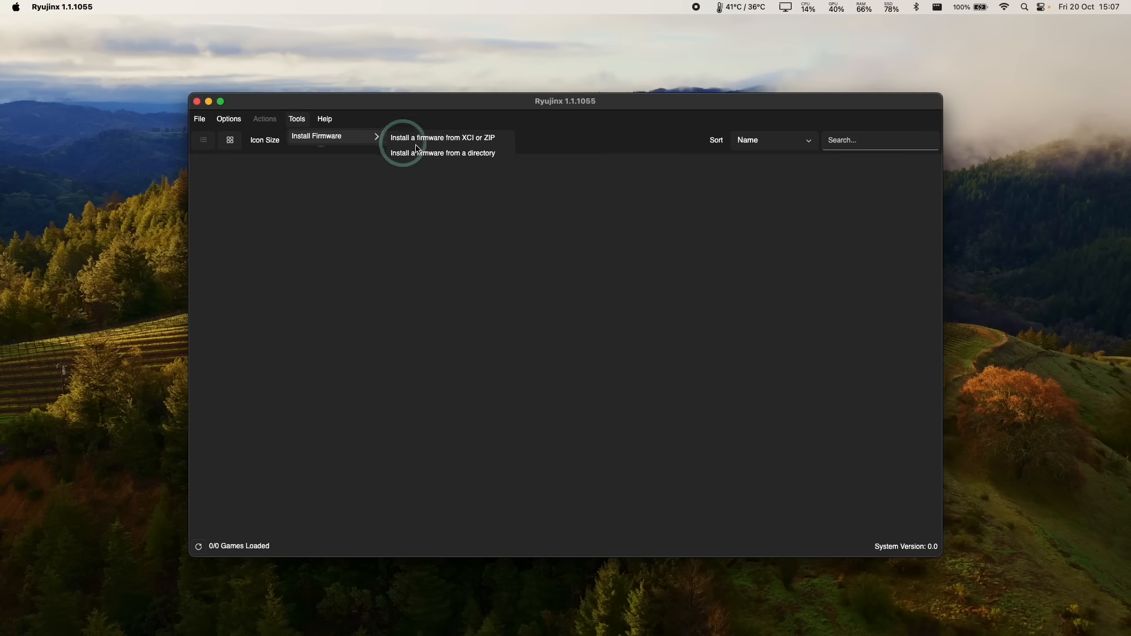
left_click(443, 152)
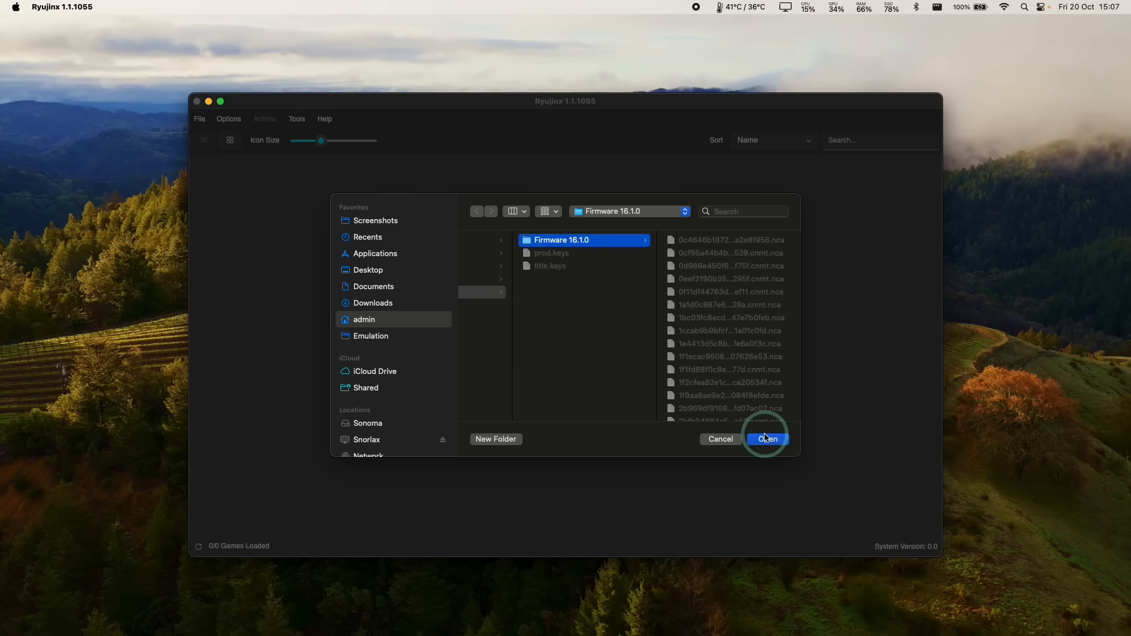
left_click(766, 438)
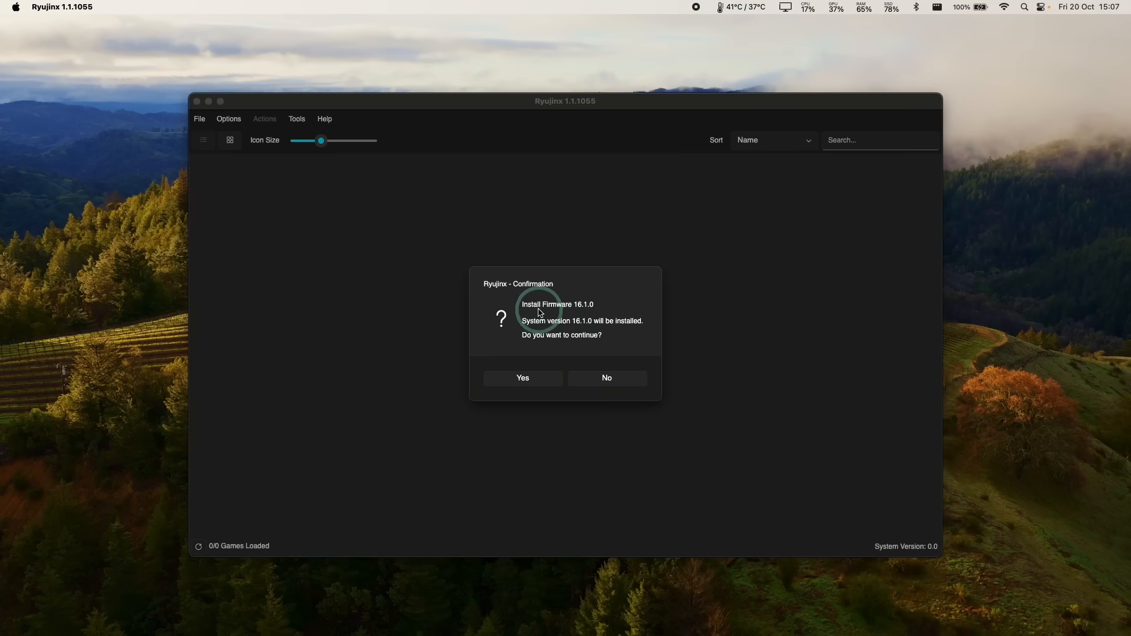
mouse_move(524, 378)
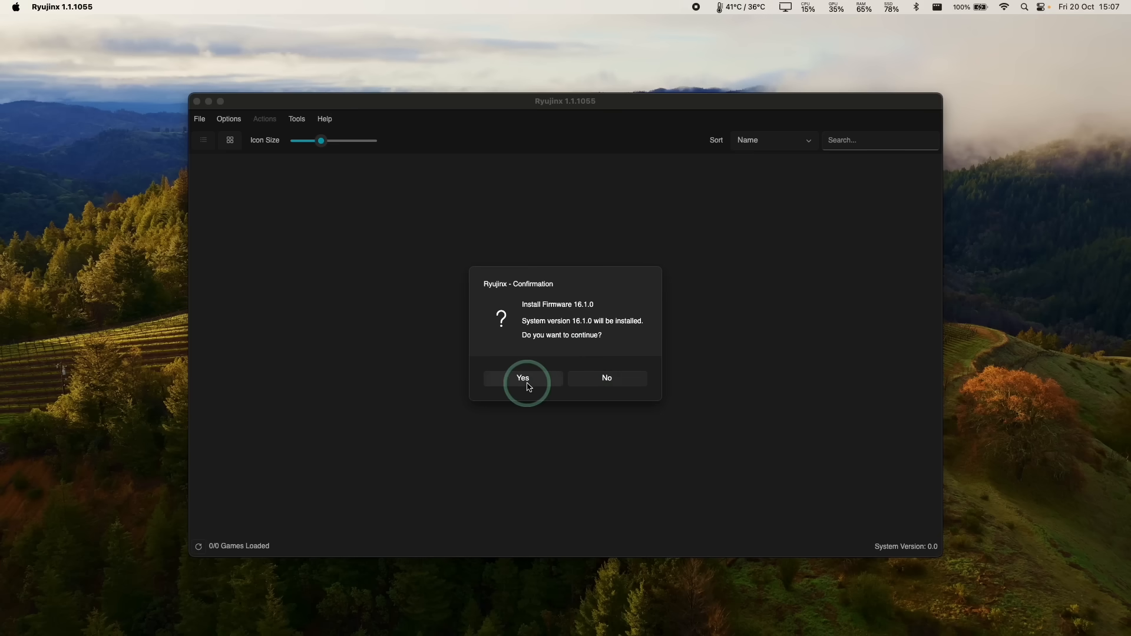
left_click(522, 378)
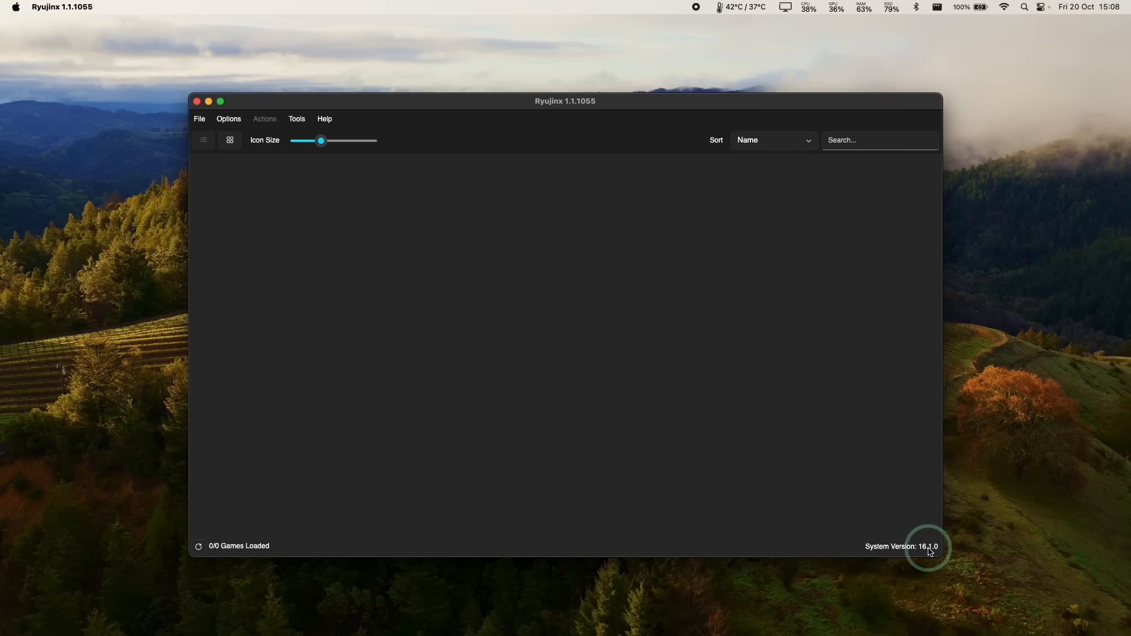
- Add the Switch folder under Game Directories in Options > Settings and save
left_click(228, 119)
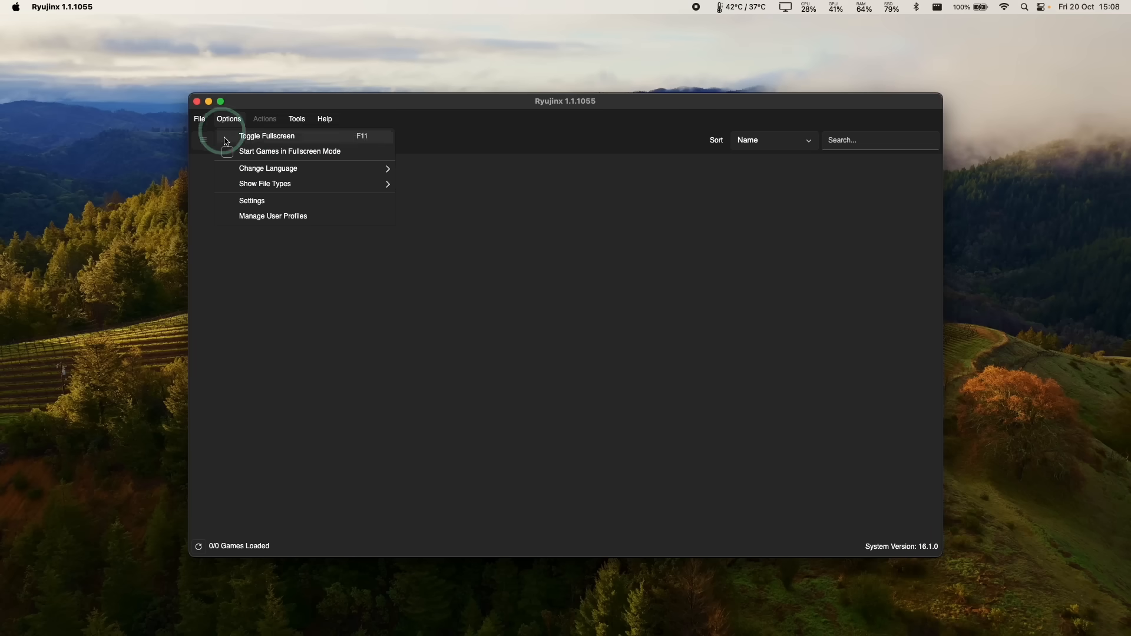
left_click(251, 200)
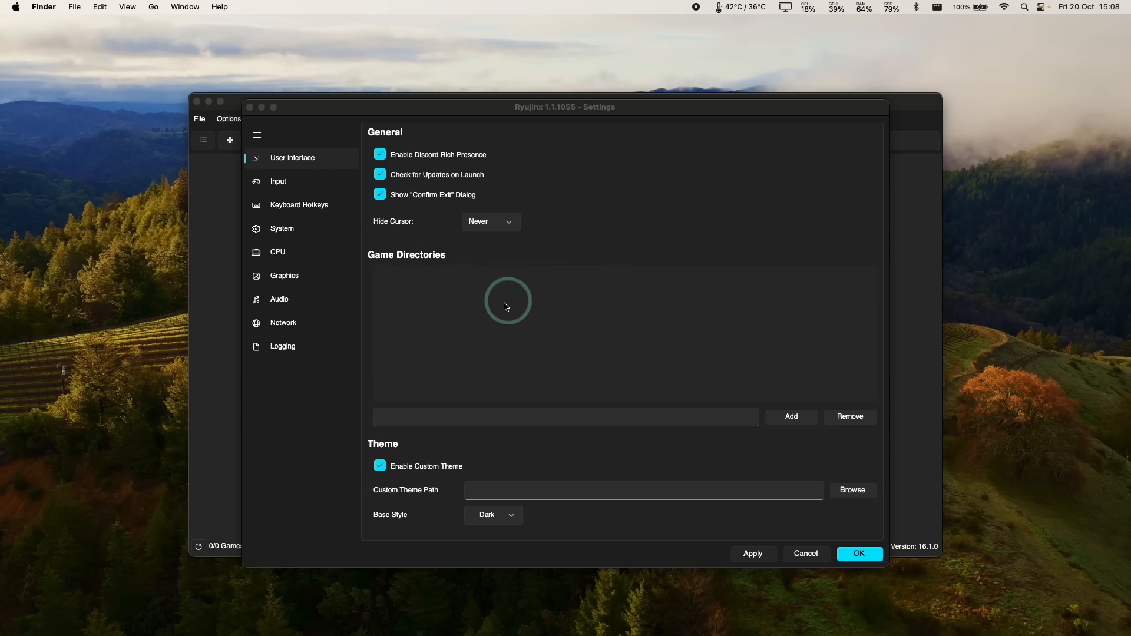
left_click(790, 417)
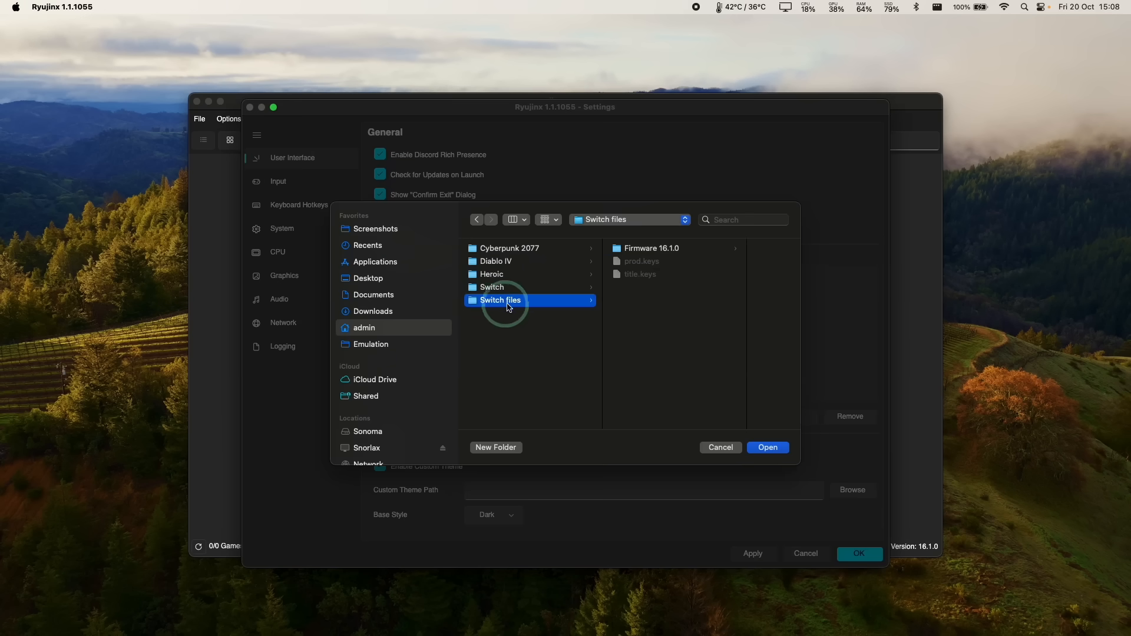
left_click(491, 287)
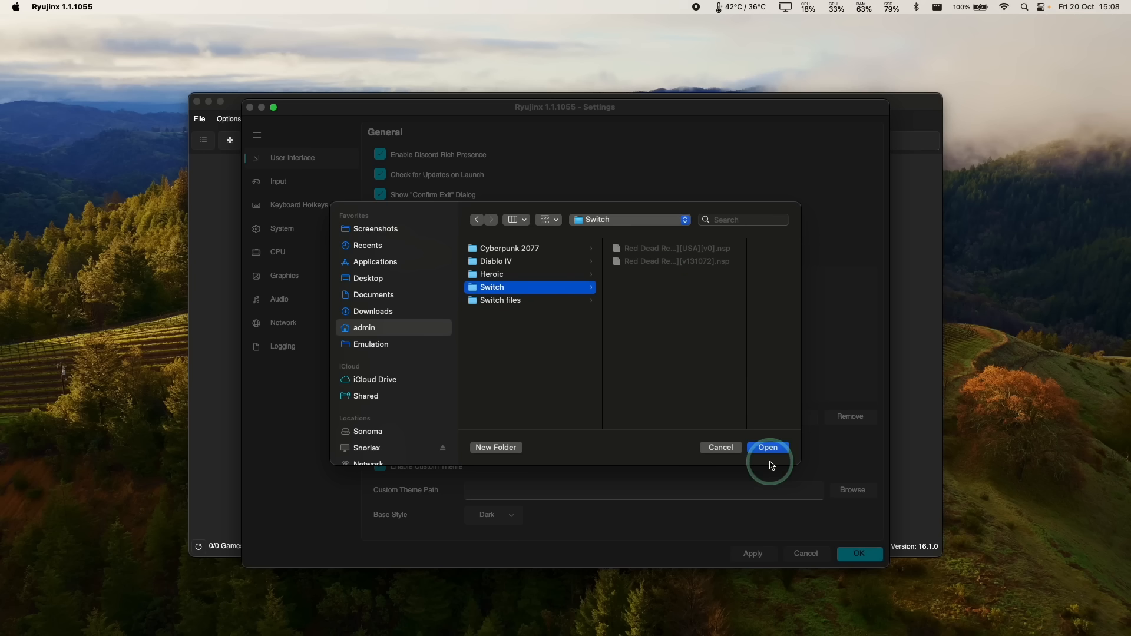
left_click(768, 447)
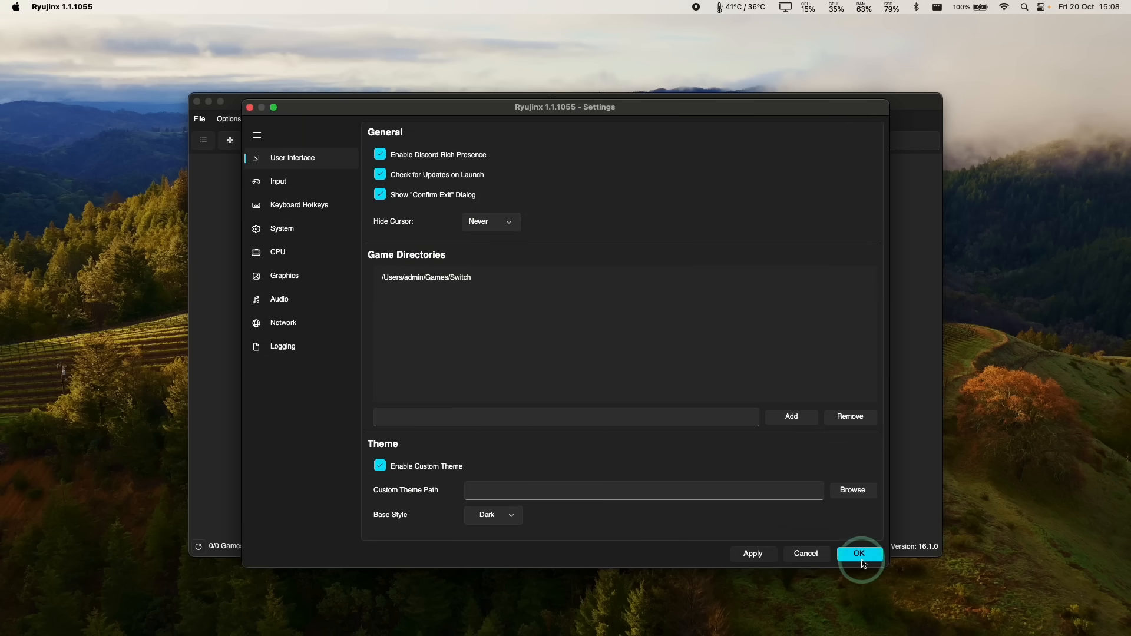
left_click(859, 553)
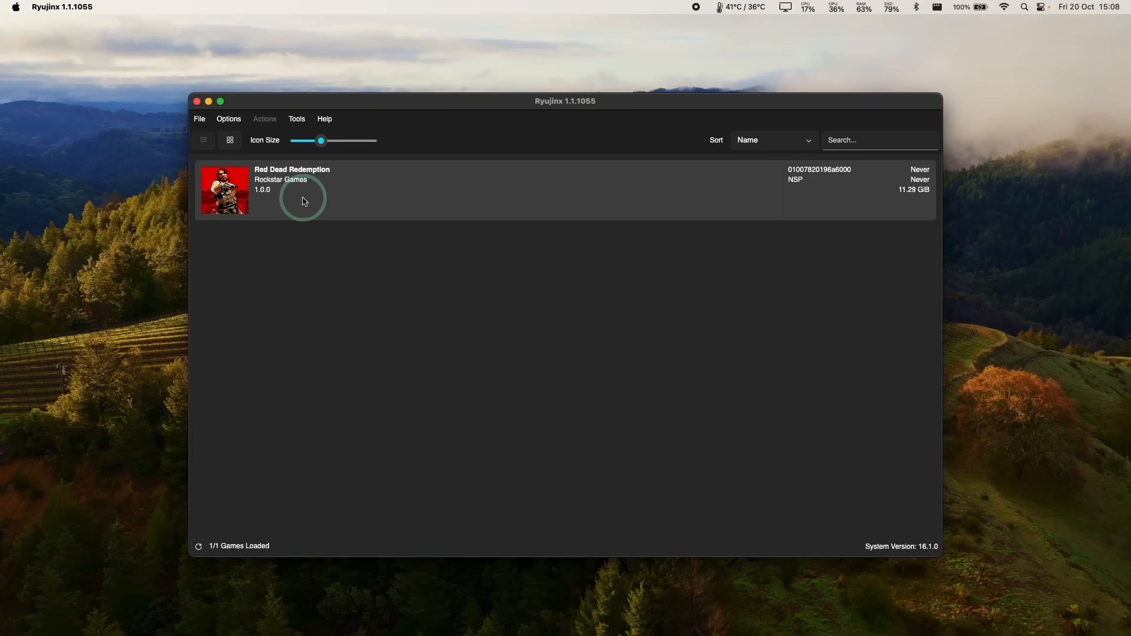
- Add the v131072 .nsp file as Red Dead Redemption's version 1.0.2 title update
left_click(303, 190)
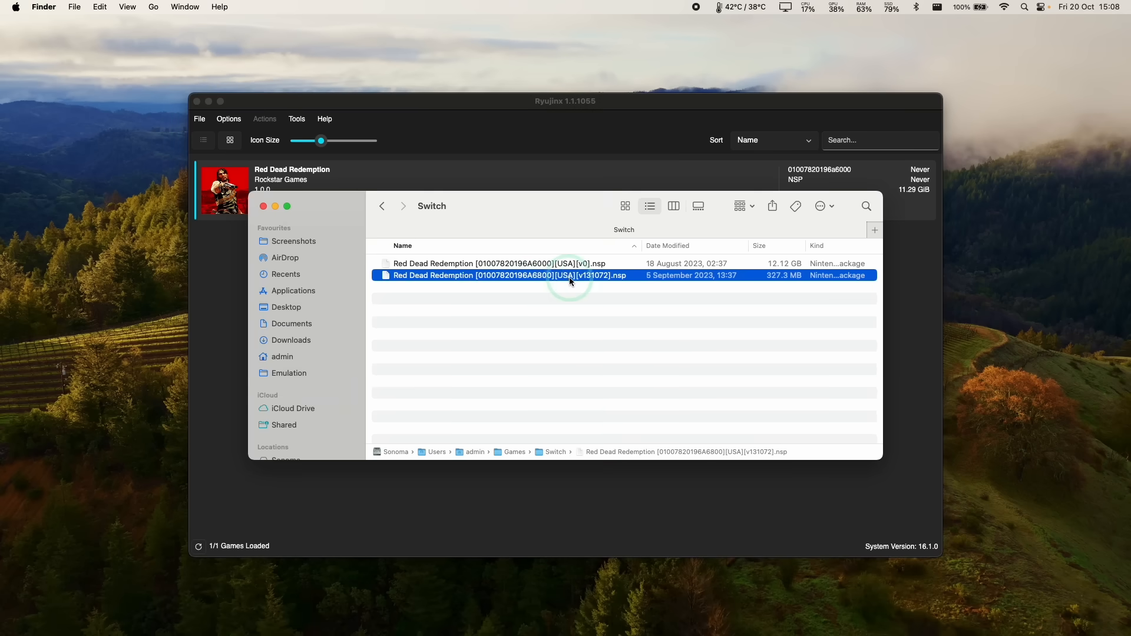
right_click(292, 177)
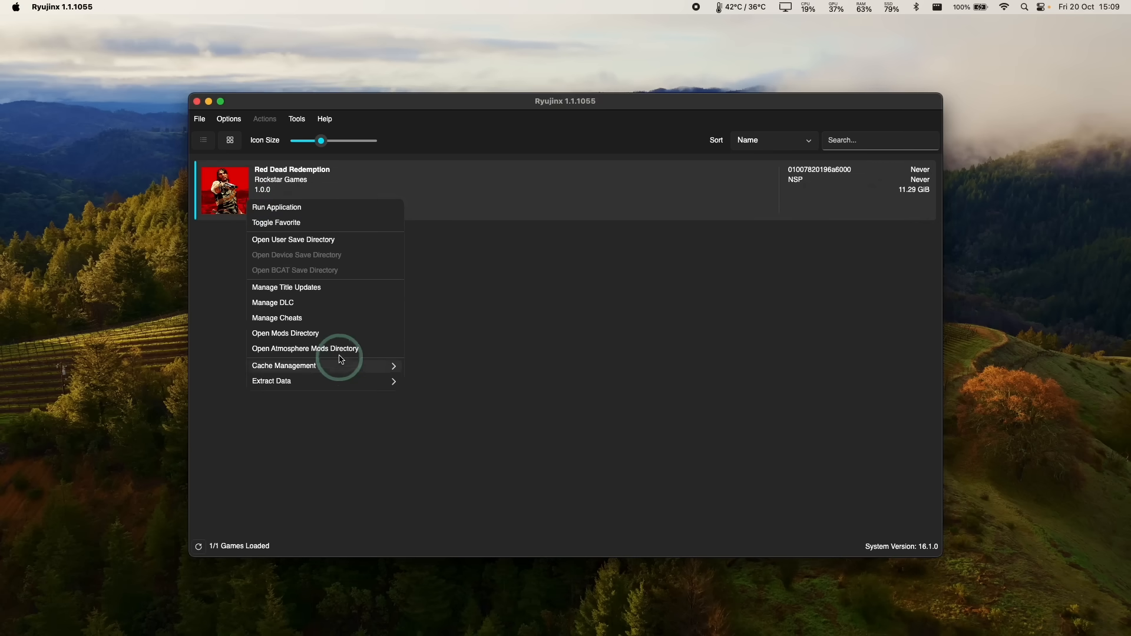
left_click(285, 287)
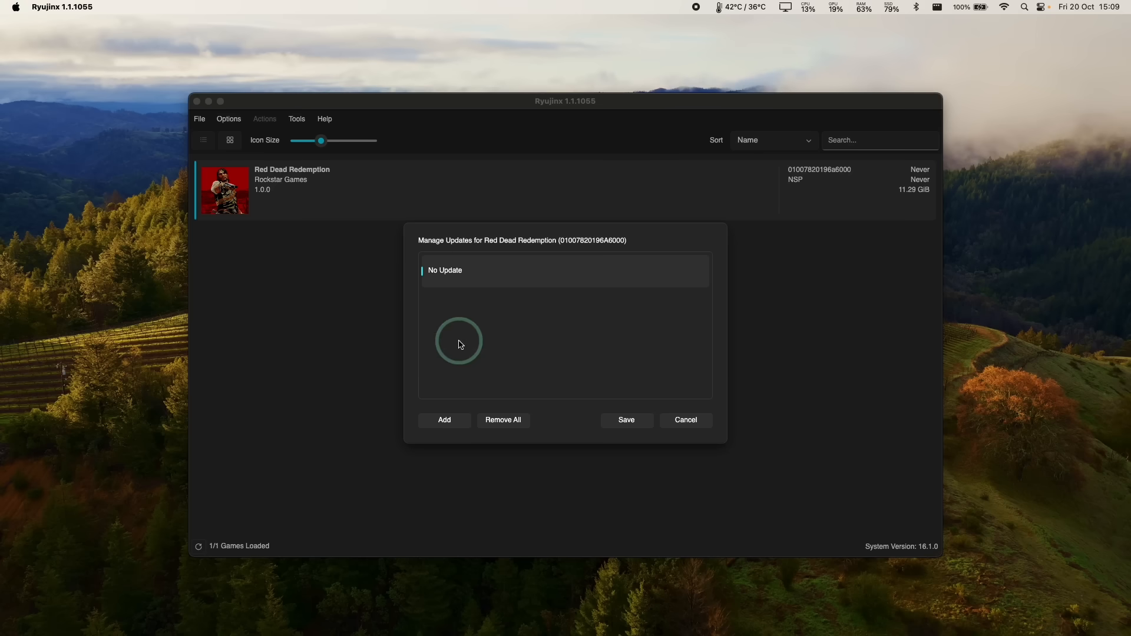
left_click(443, 420)
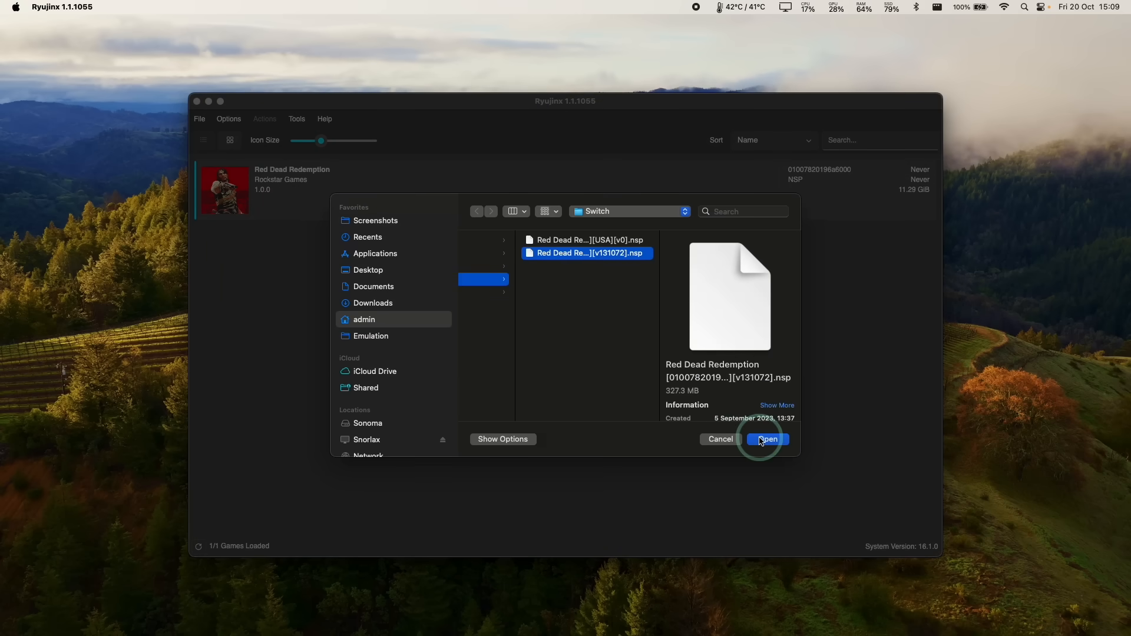
left_click(768, 440)
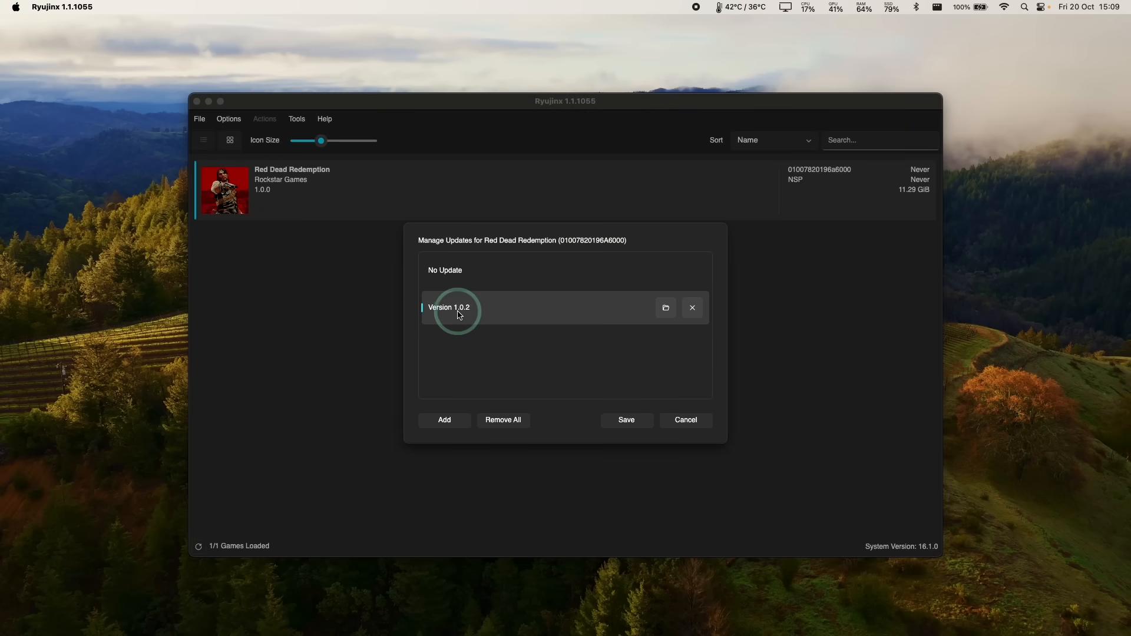